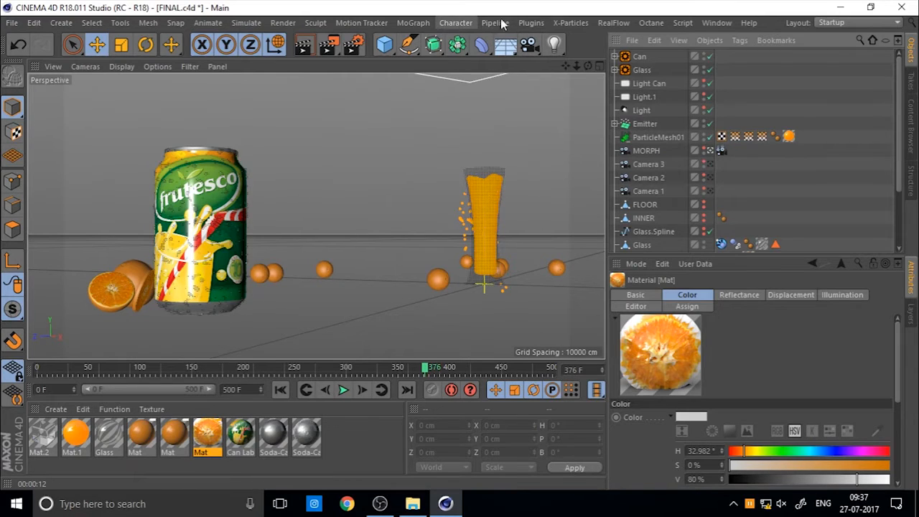
Insert an HDRI Studio Rig with seamless floor from the Plugins menu.
left_click(542, 23)
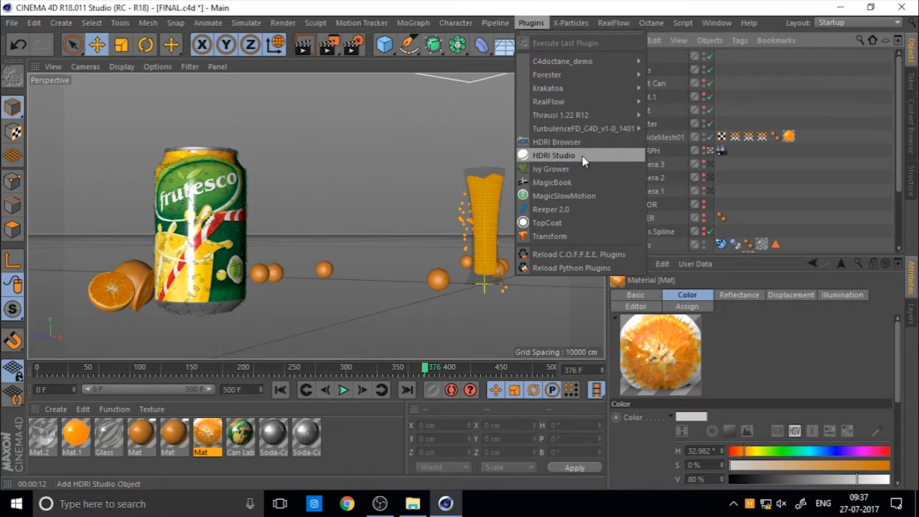
left_click(549, 155)
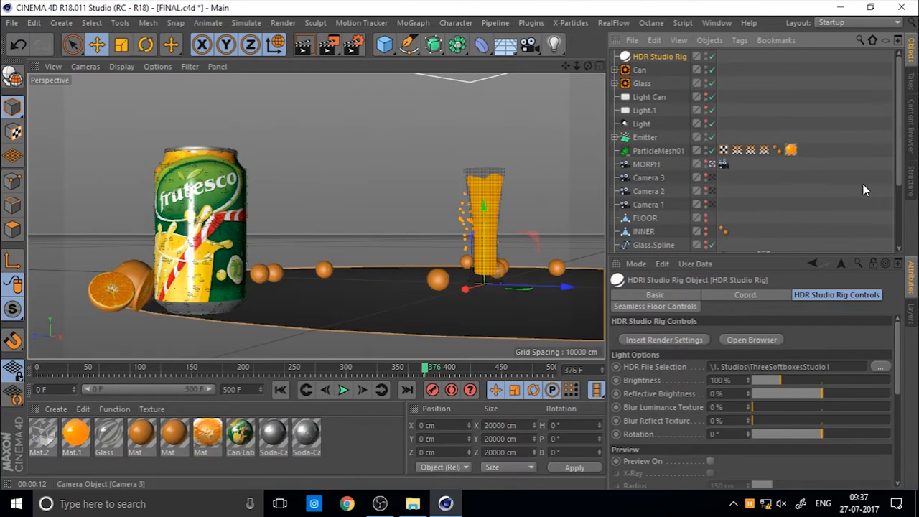
left_click(659, 56)
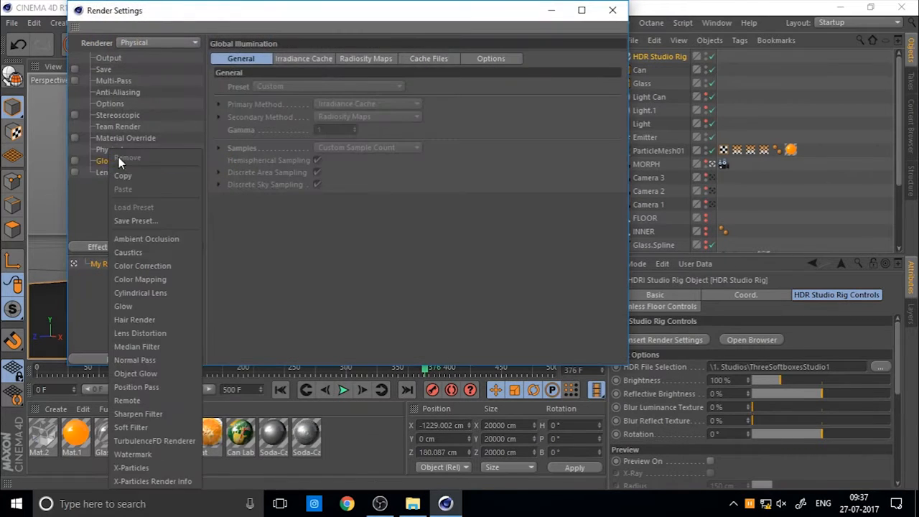
mouse_move(76, 201)
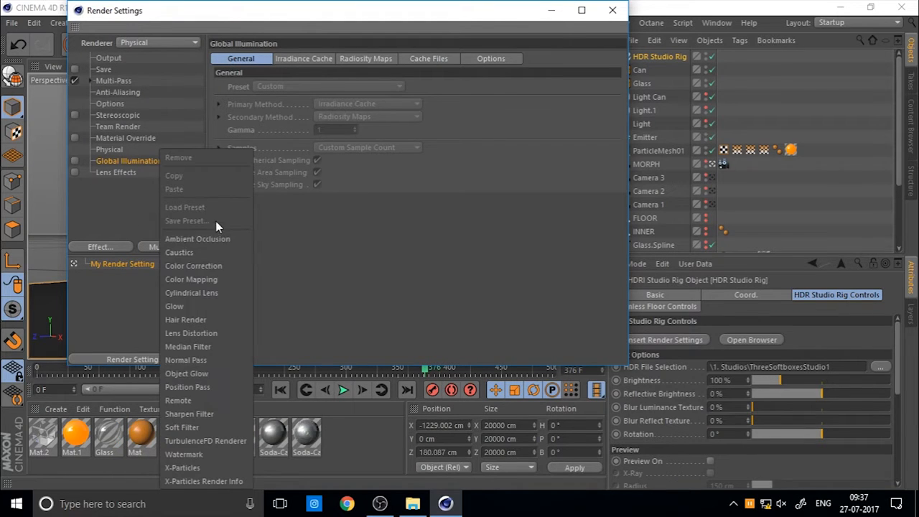
mouse_move(209, 293)
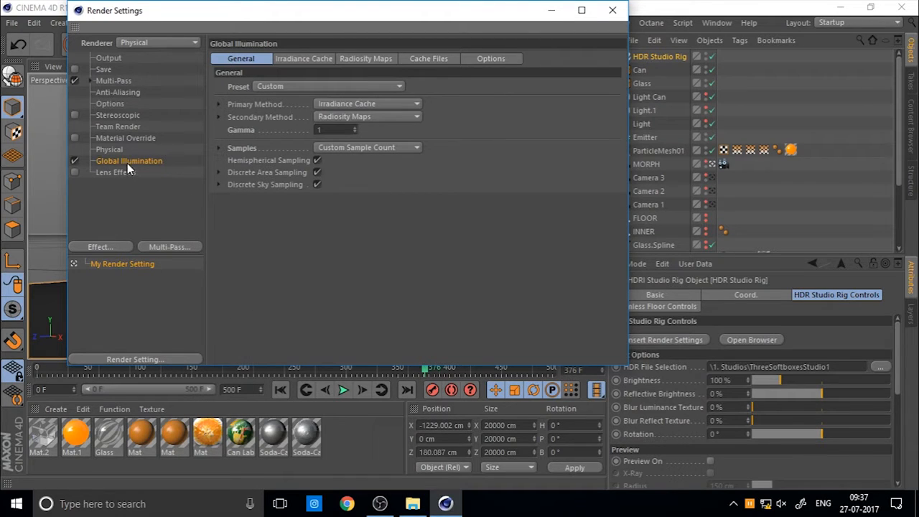
Apply the Object Visualization - Preview GI preset, review Save and Output pages, then close.
left_click(327, 86)
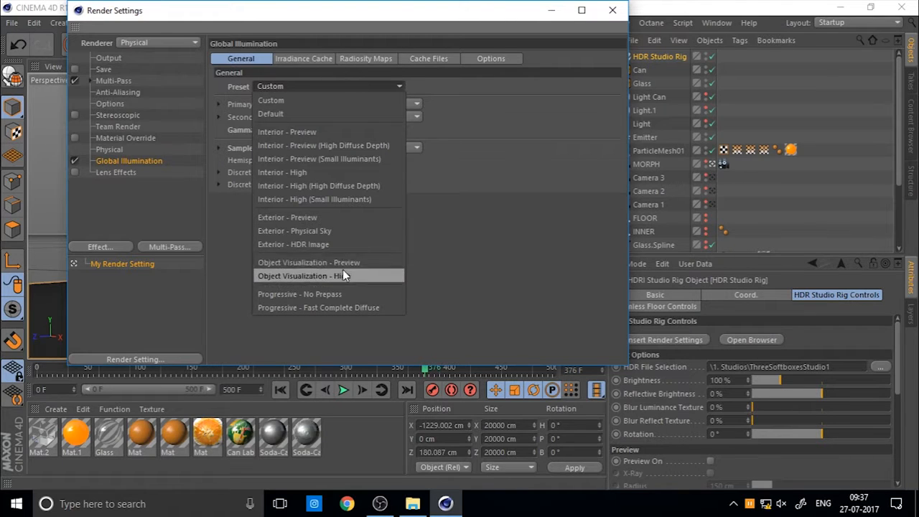
left_click(308, 262)
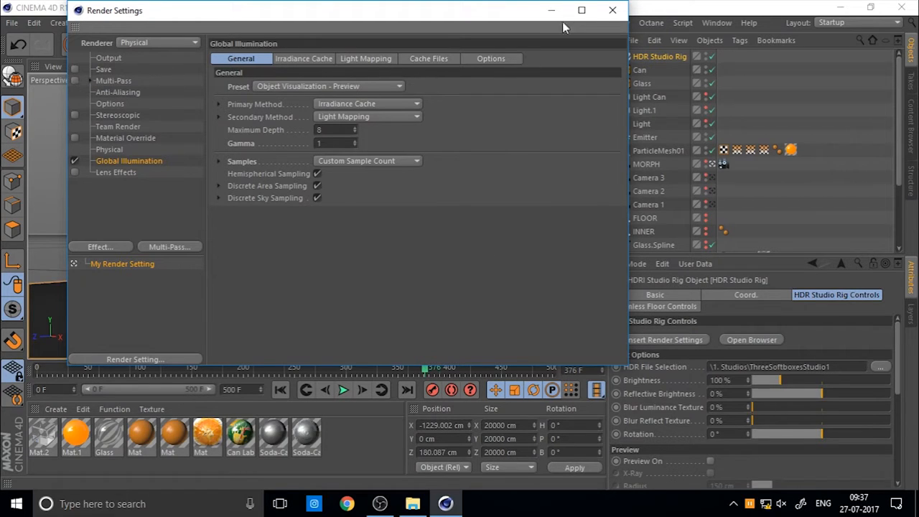
left_click(103, 69)
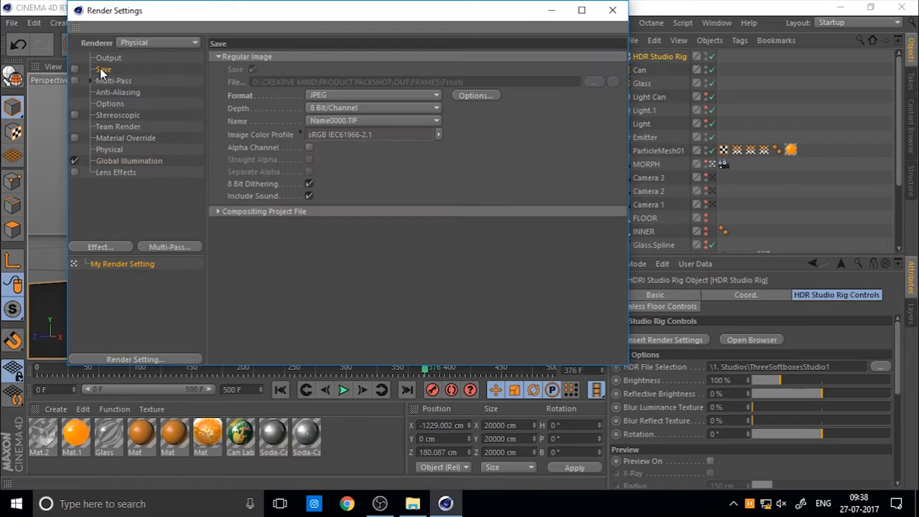
left_click(109, 57)
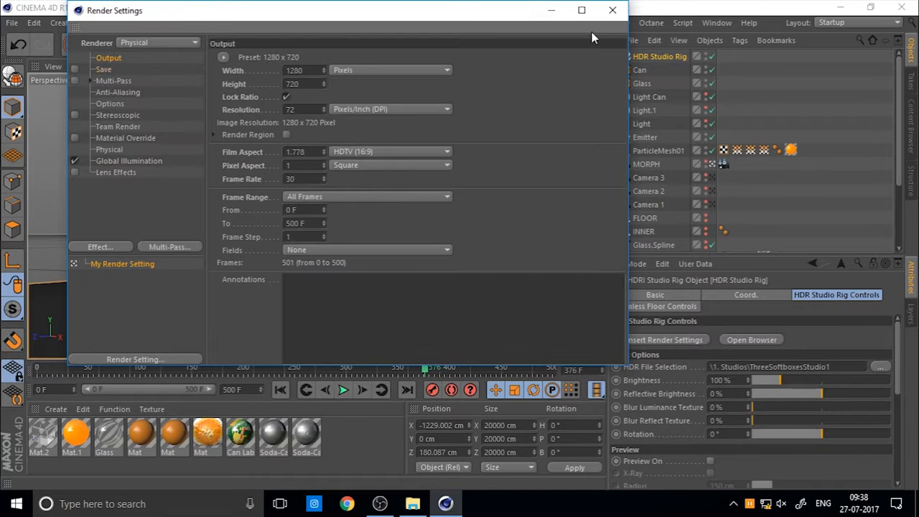
left_click(613, 10)
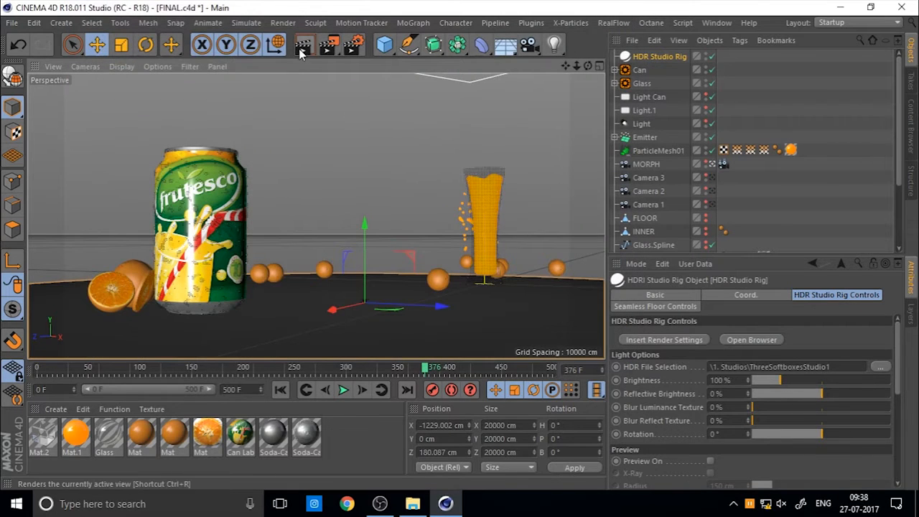
Render a test view, then open the HDR Studio Rig's HDRI image browser.
left_click(304, 45)
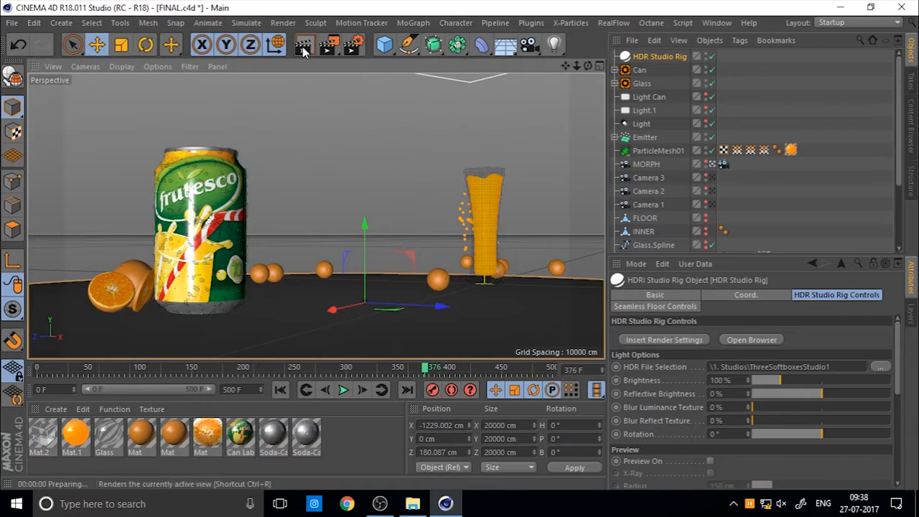
left_click(305, 45)
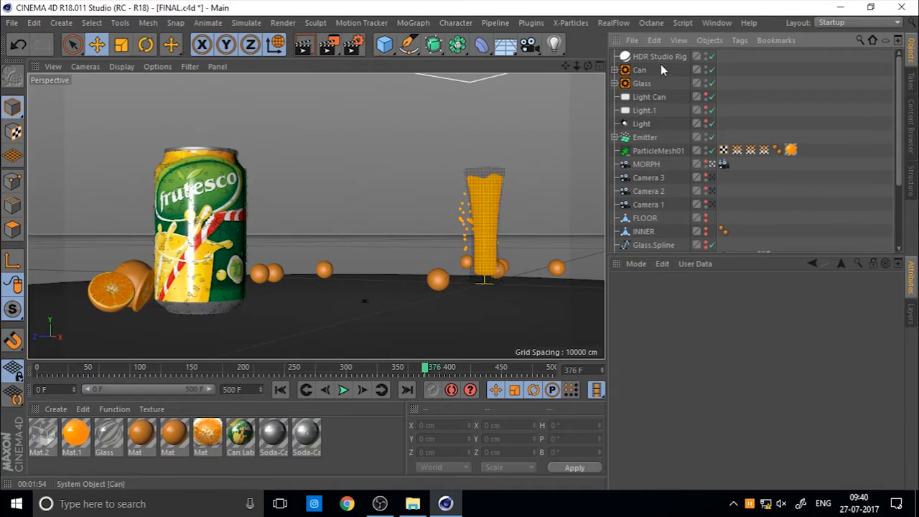
left_click(657, 56)
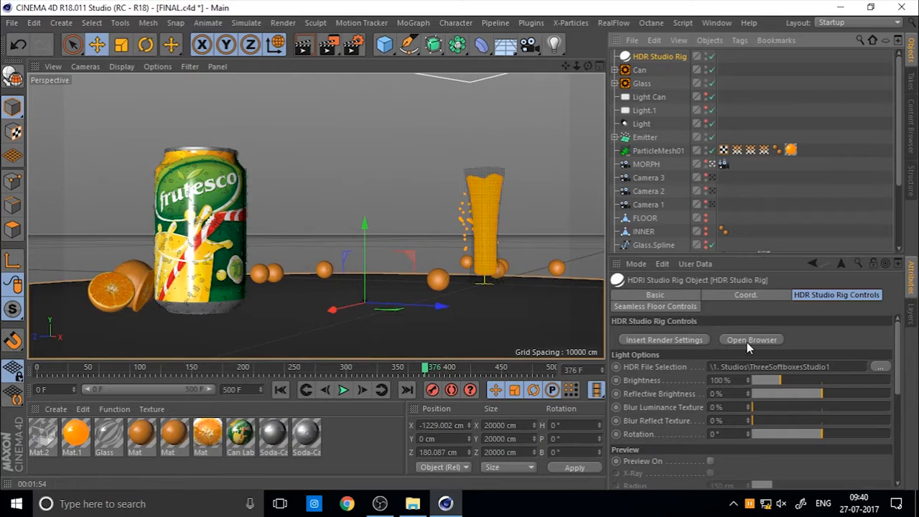
left_click(751, 339)
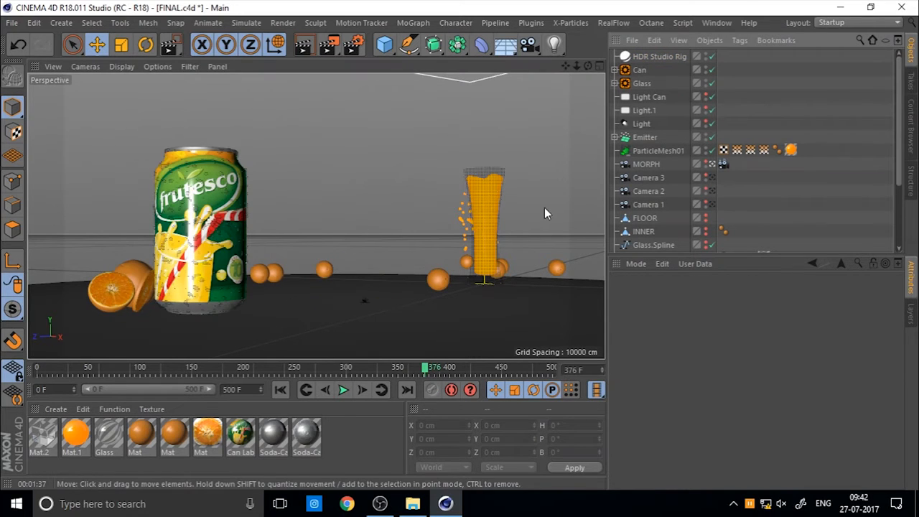
Colour the rig's Seamless Floor gradient knots orange and darken the outer end.
left_click(652, 56)
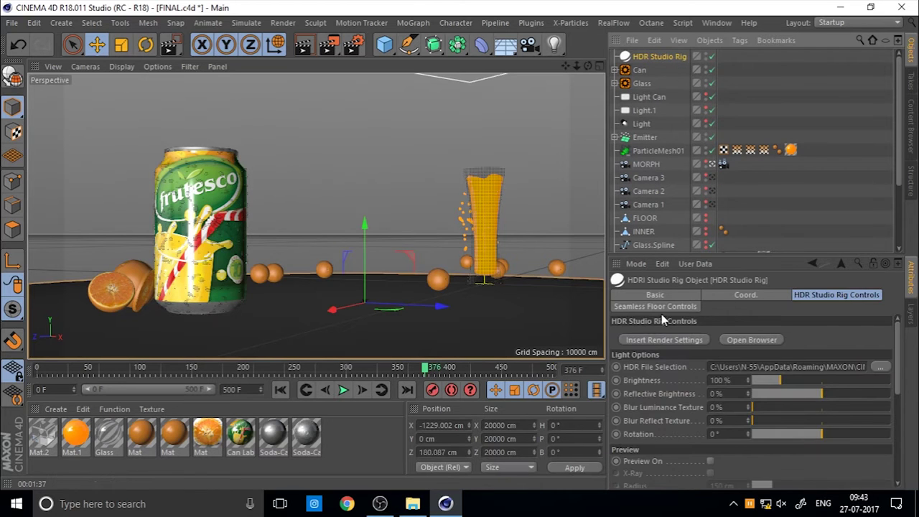
left_click(655, 306)
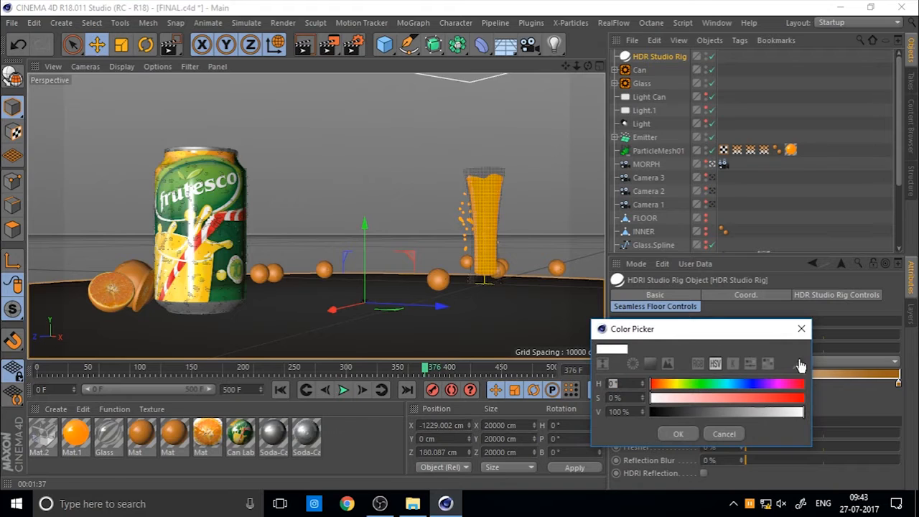
left_click(203, 156)
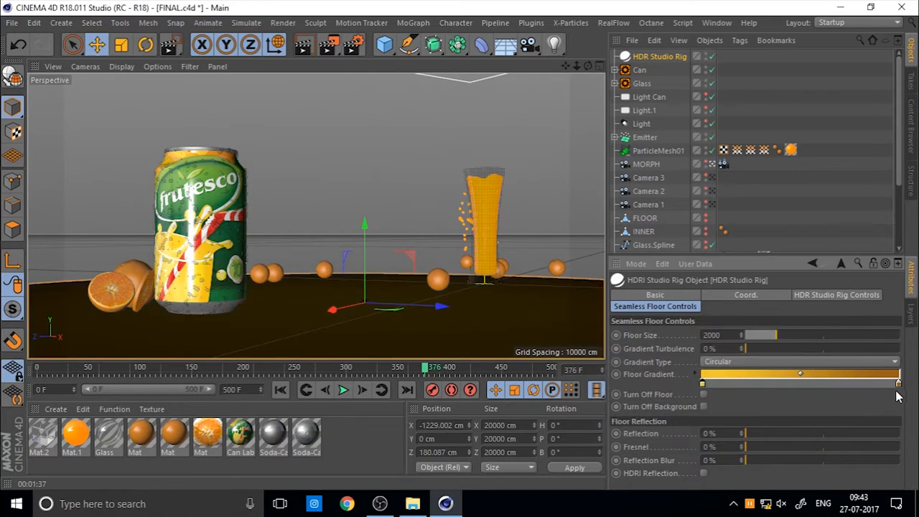
left_click(813, 374)
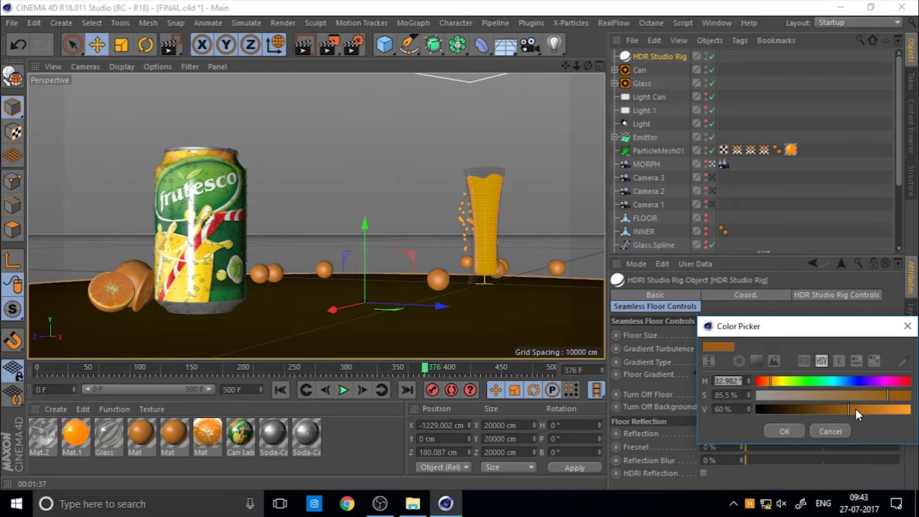
left_click(784, 431)
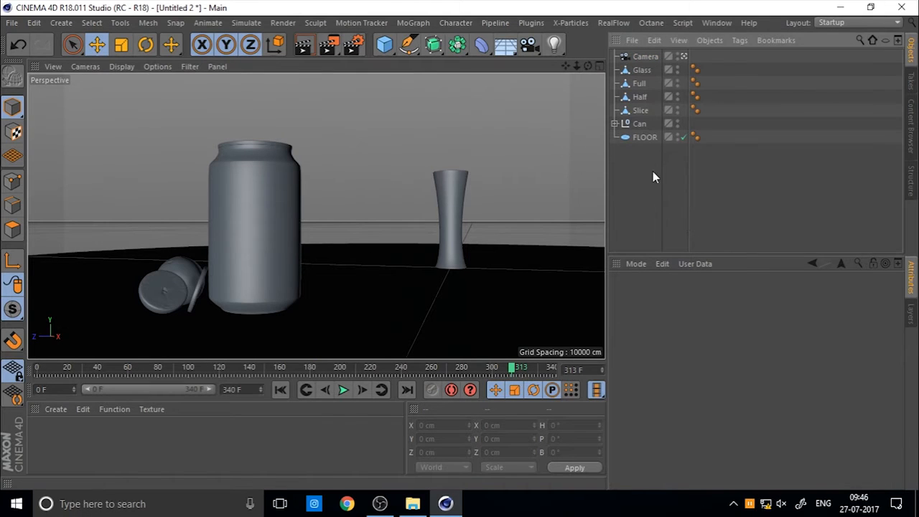
Select camera 1 and move and orbit it to frame the glass closely.
left_click(642, 56)
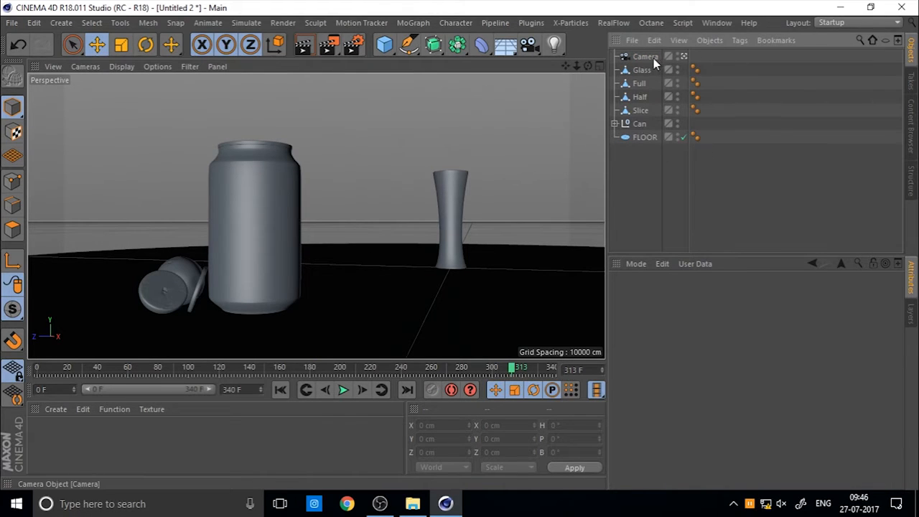
left_click(646, 56)
type("1")
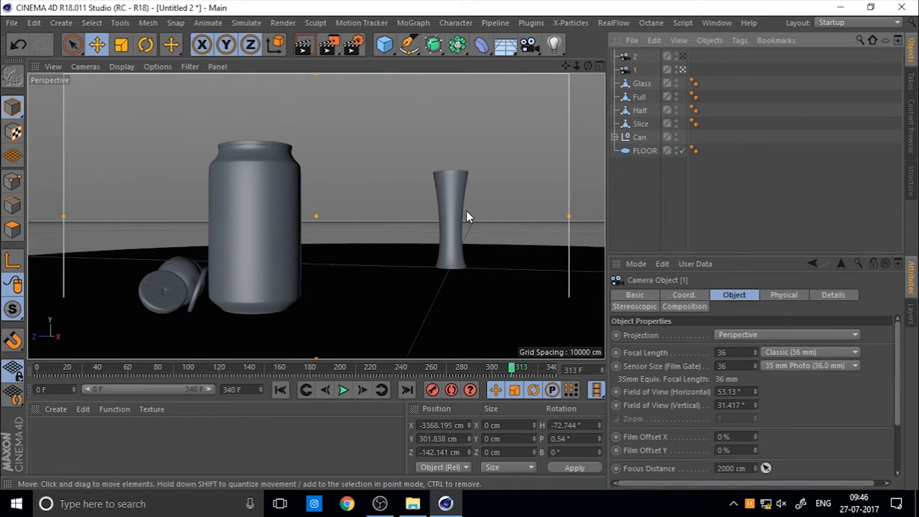
left_click_drag(467, 217, 557, 245)
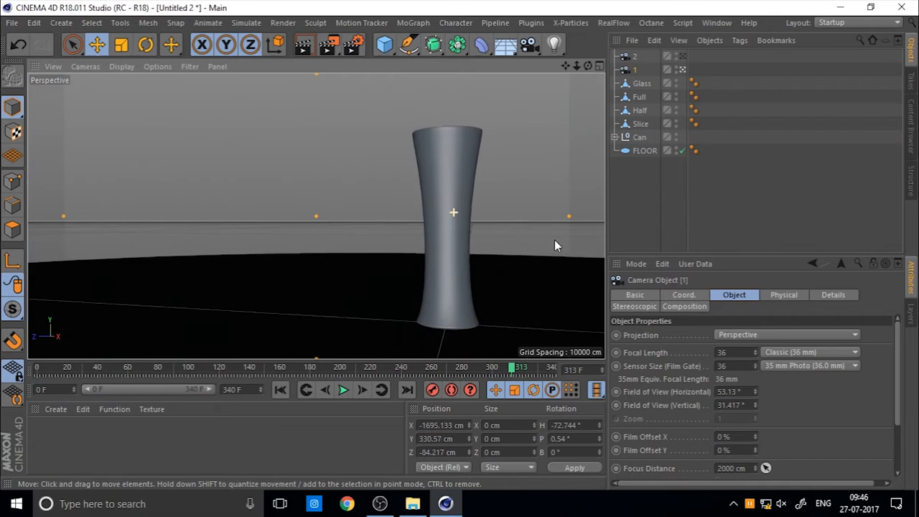
left_click_drag(556, 245, 380, 235)
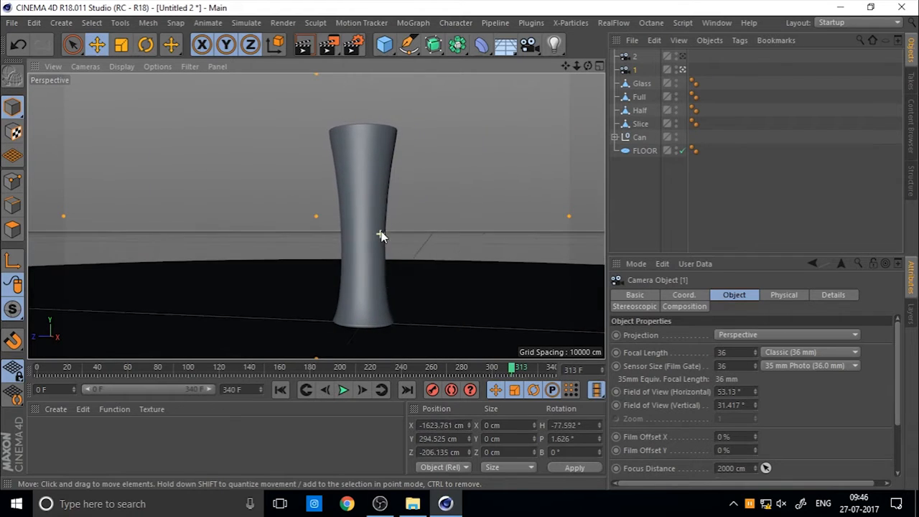
left_click_drag(380, 237, 379, 230)
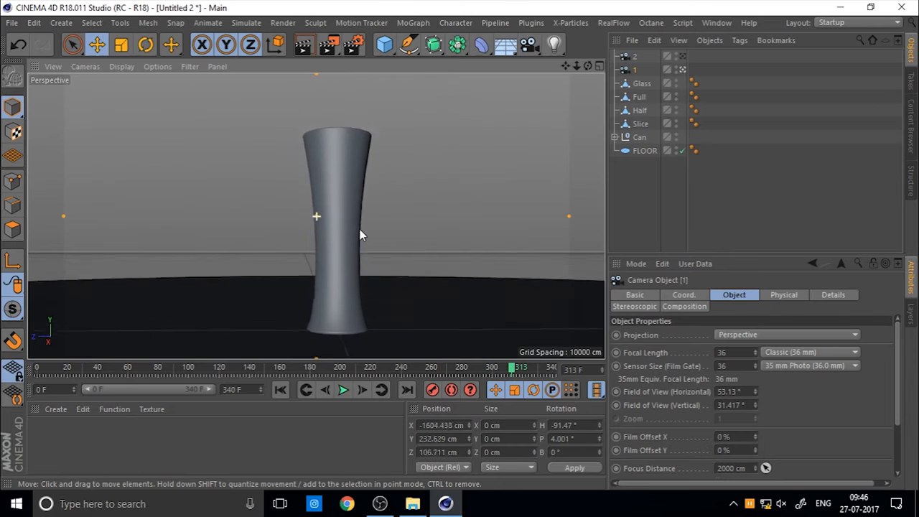
left_click_drag(362, 235, 352, 235)
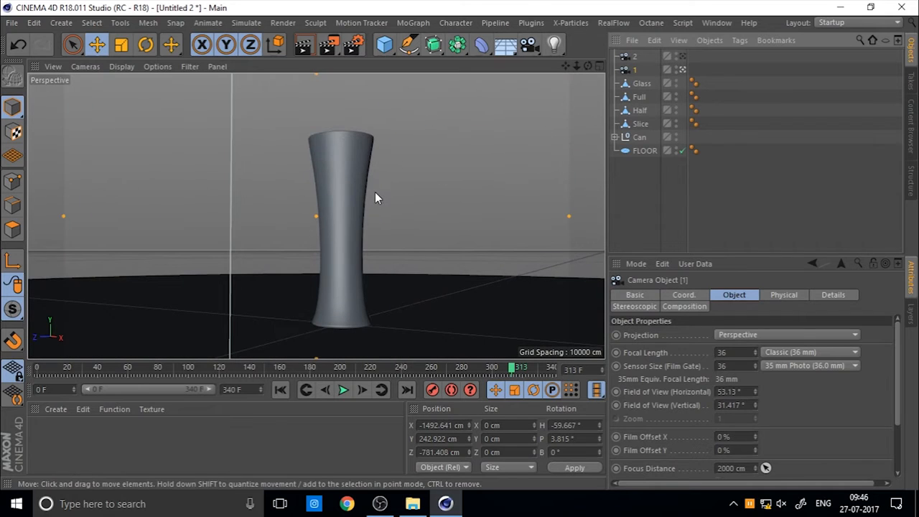
Add a MAIN camera with a Multi Morph Camera Morph tag using cameras 1 and 2.
left_click(528, 45)
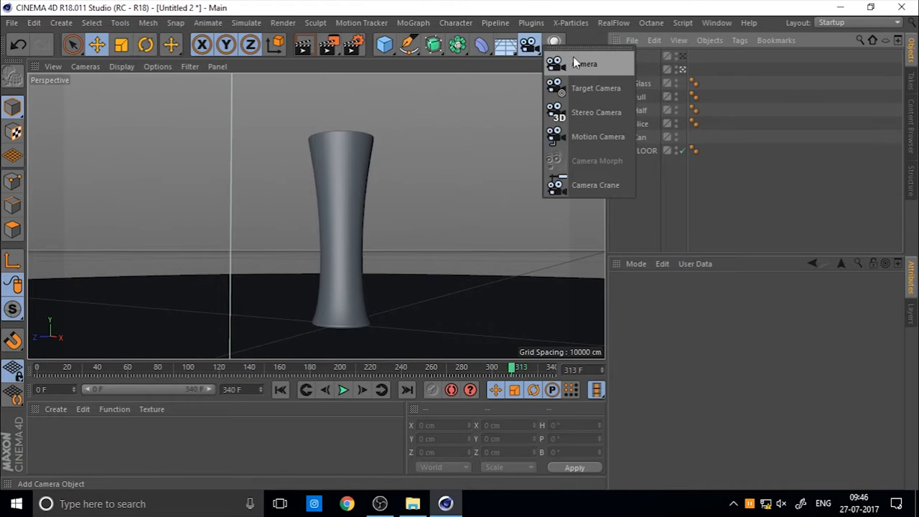
left_click(590, 64)
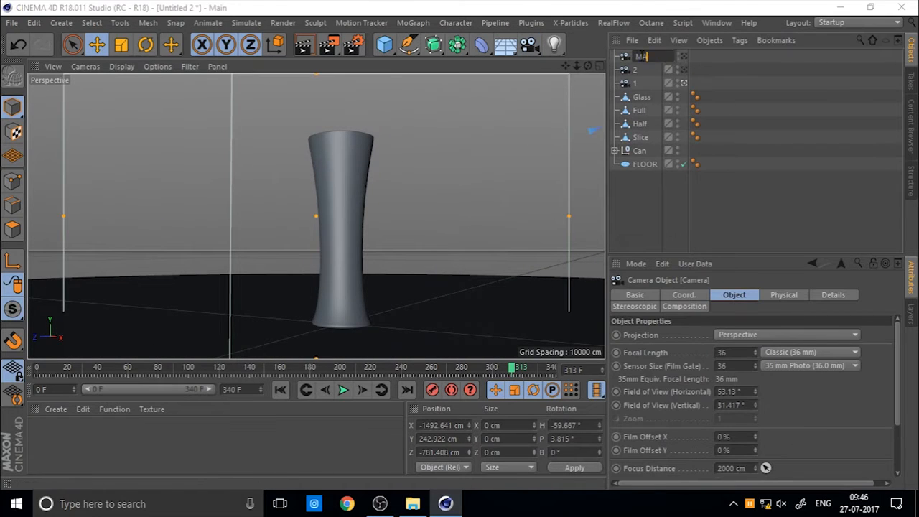
right_click(639, 56)
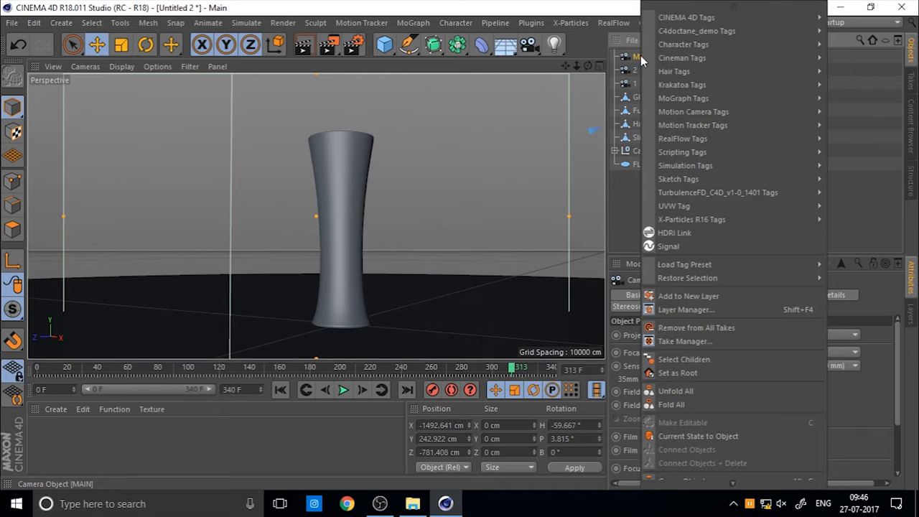
mouse_move(736, 112)
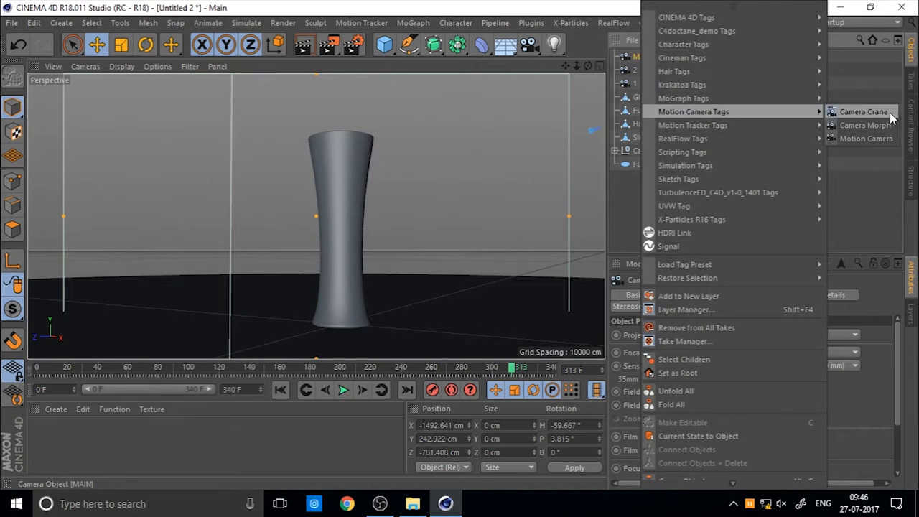
left_click(862, 125)
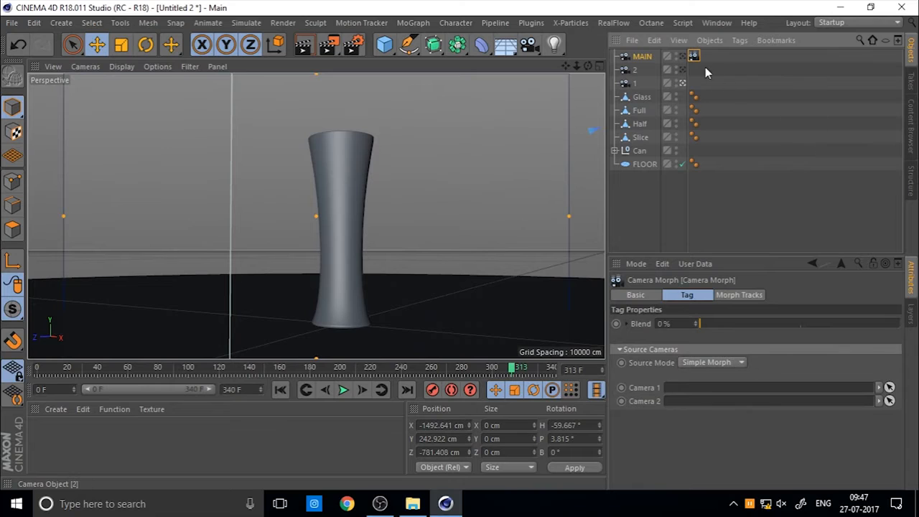
left_click(695, 56)
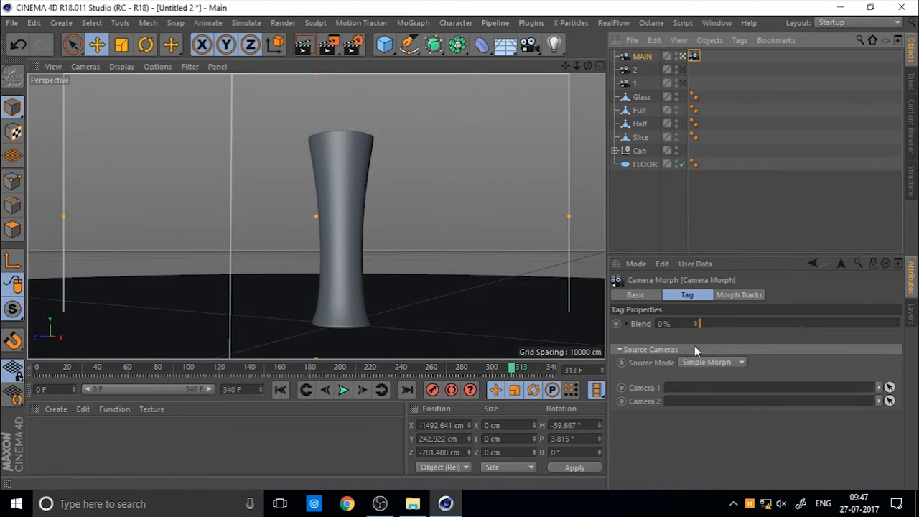
left_click(739, 362)
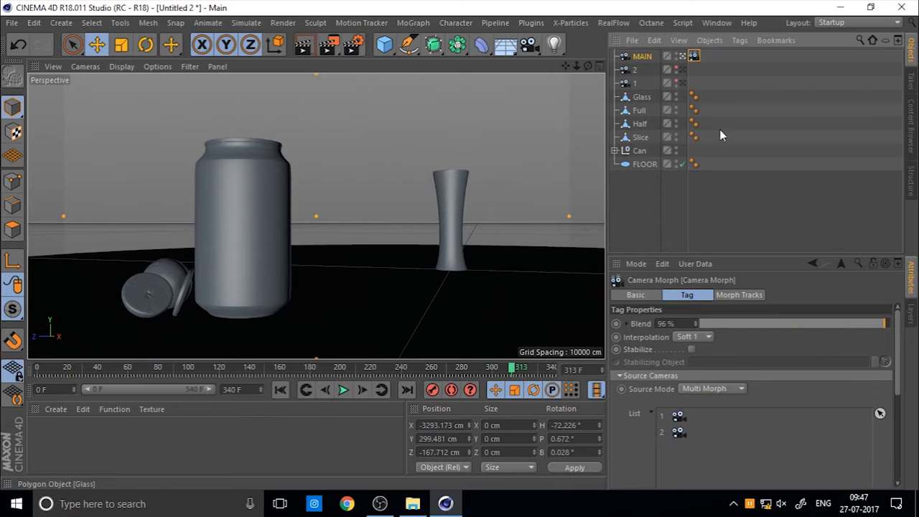
Preview the morph Blend, reset it to 0%, and move time to frame 97.
left_click_drag(883, 323, 697, 323)
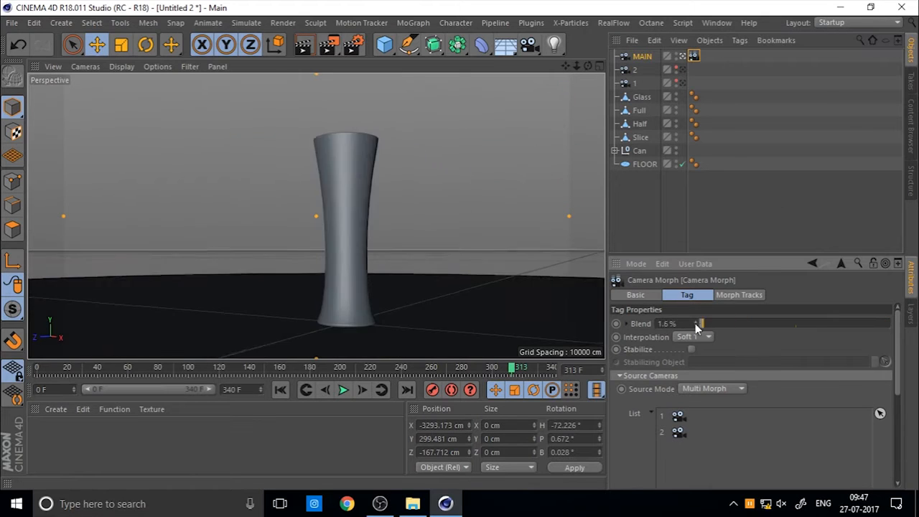
left_click_drag(701, 323, 800, 323)
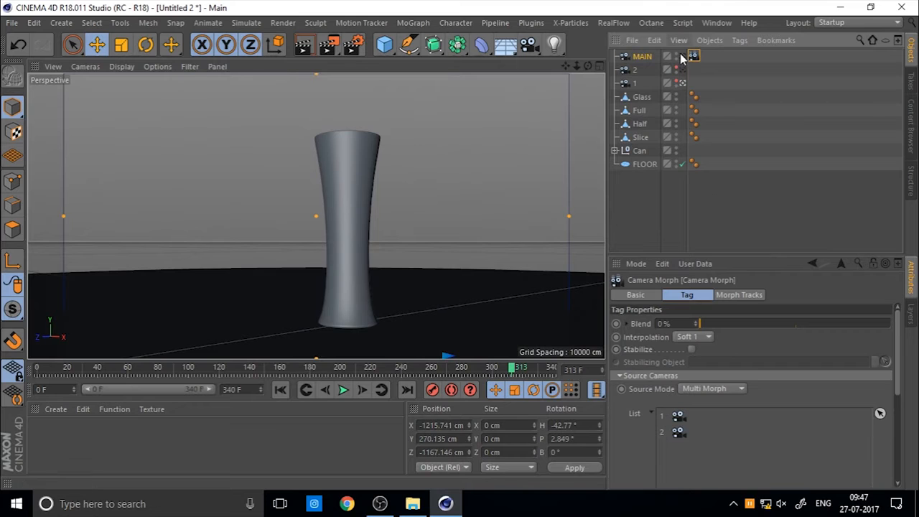
left_click_drag(700, 323, 819, 323)
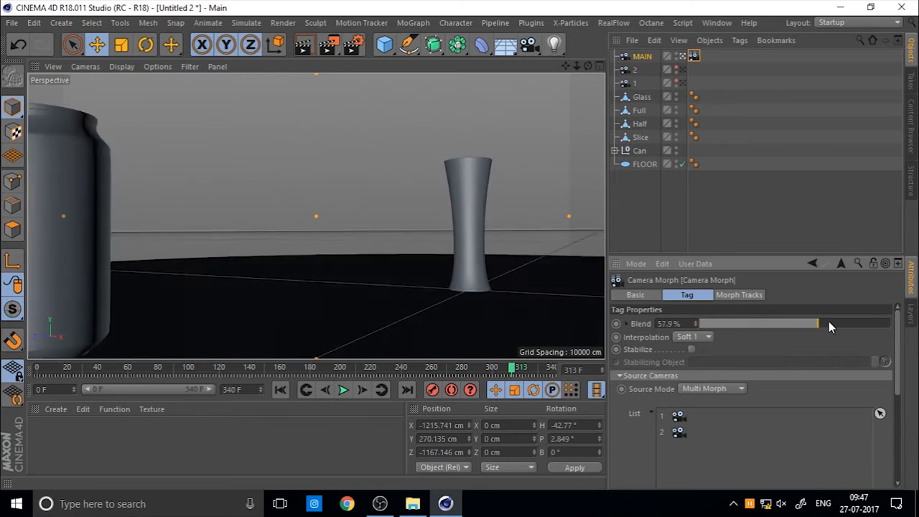
left_click_drag(819, 323, 710, 323)
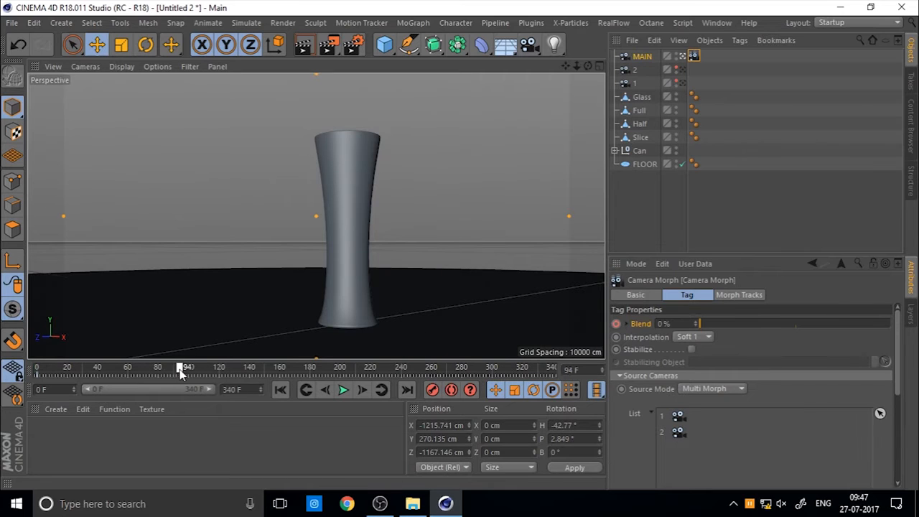
left_click_drag(180, 367, 185, 367)
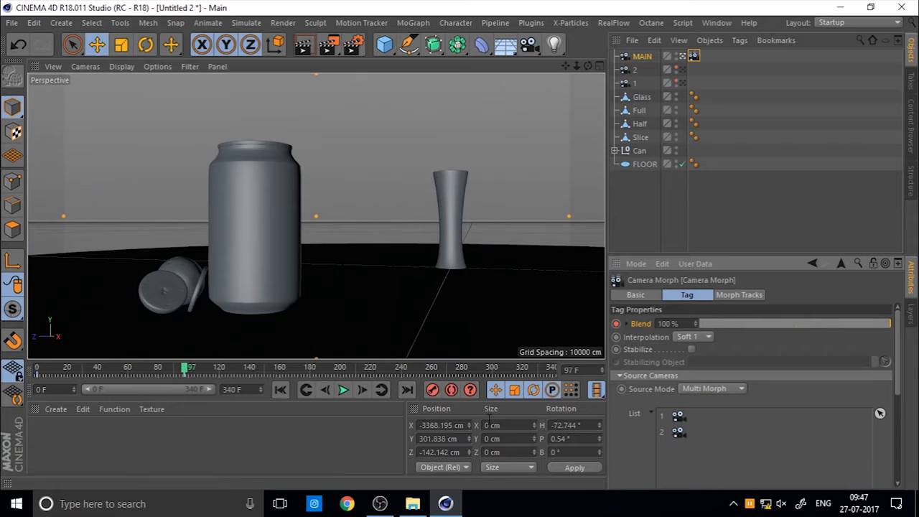
Set the morph interpolation to Soft 2 and play back the animation.
left_click(707, 337)
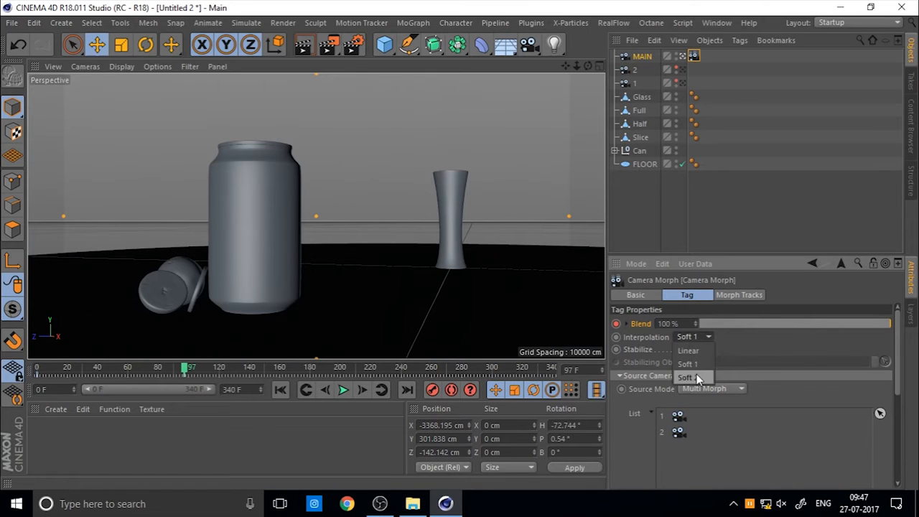
left_click(690, 375)
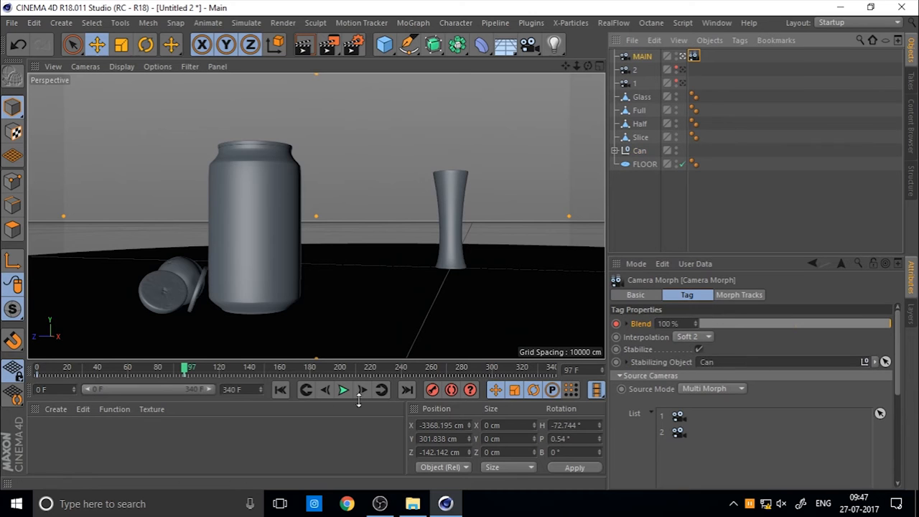
left_click(343, 390)
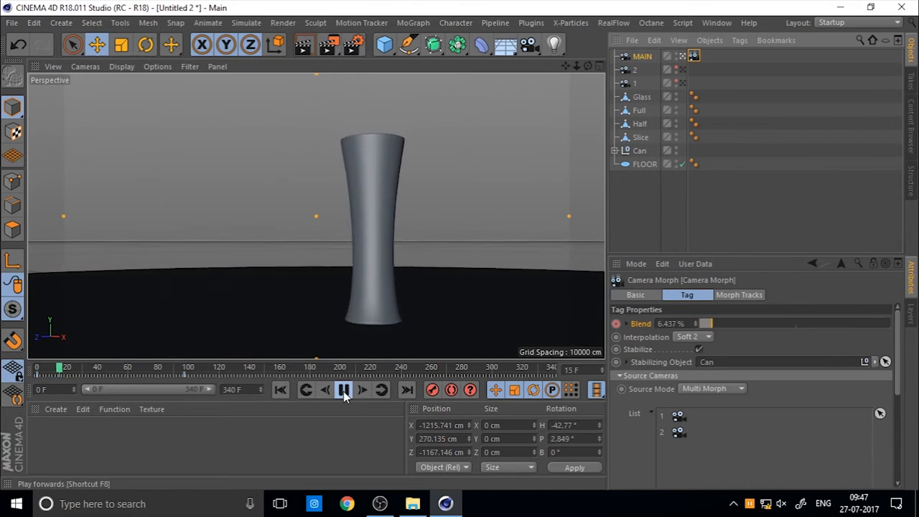
left_click(341, 390)
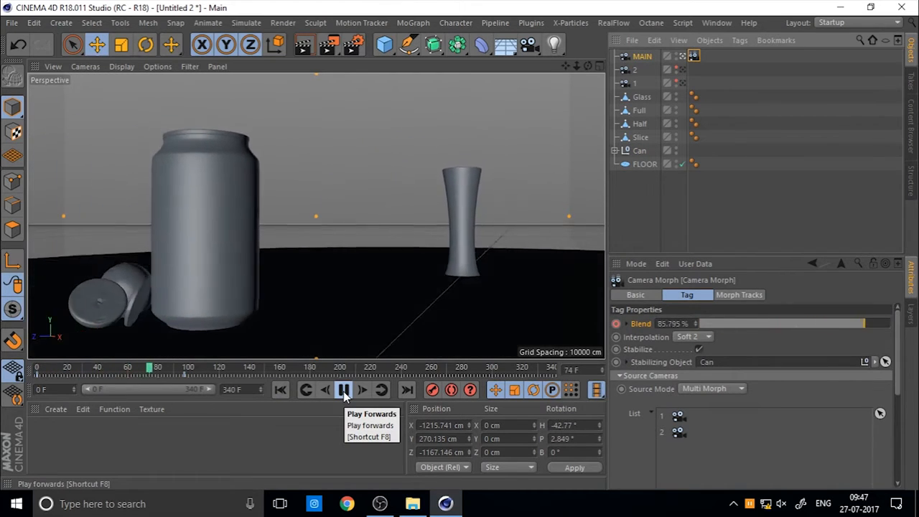
left_click(343, 390)
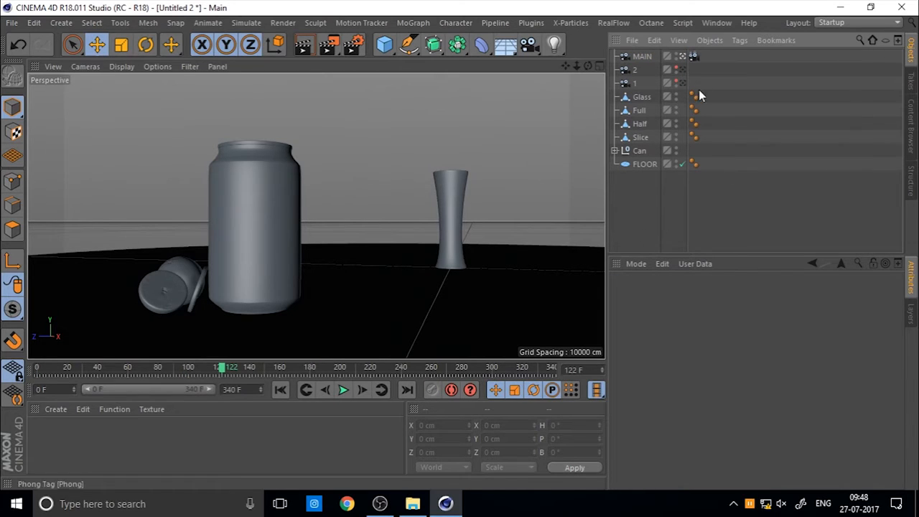
Select the new HDR Studio Rig replacing FLOOR and close Render Settings.
left_click(695, 56)
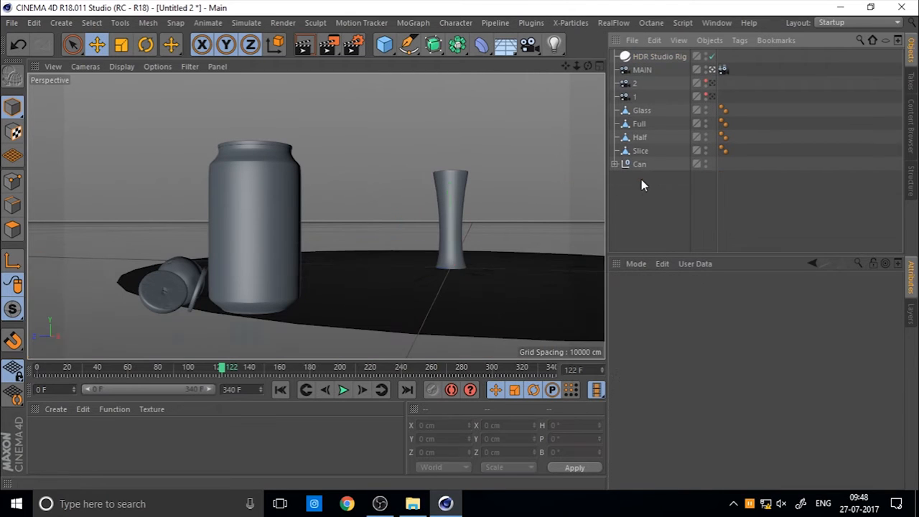
left_click(657, 56)
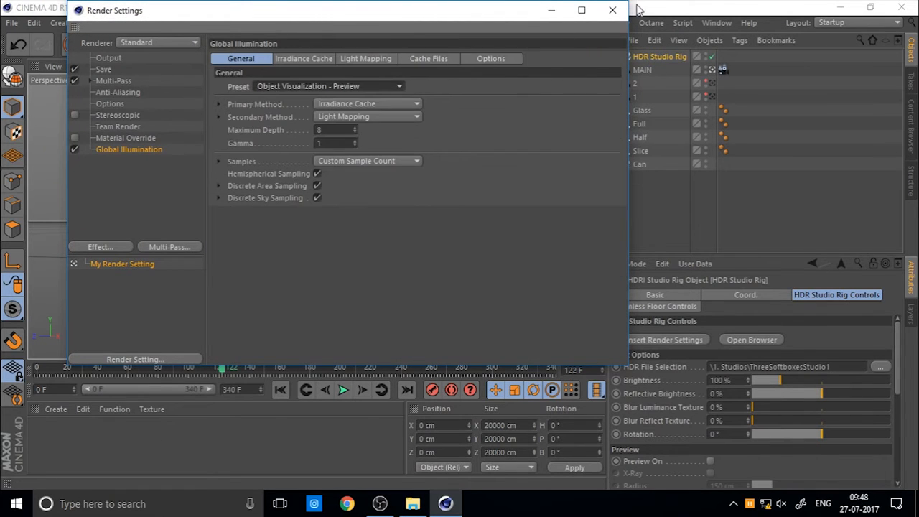
left_click(610, 12)
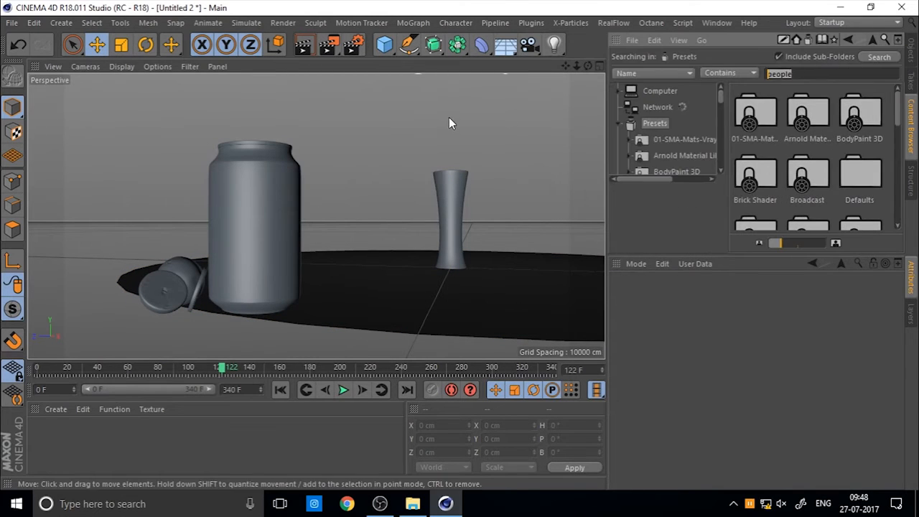
Apply Car Paint - Cherry Metallic, Banji Glass 004 and Car Paint 2 from preset searches.
type("car")
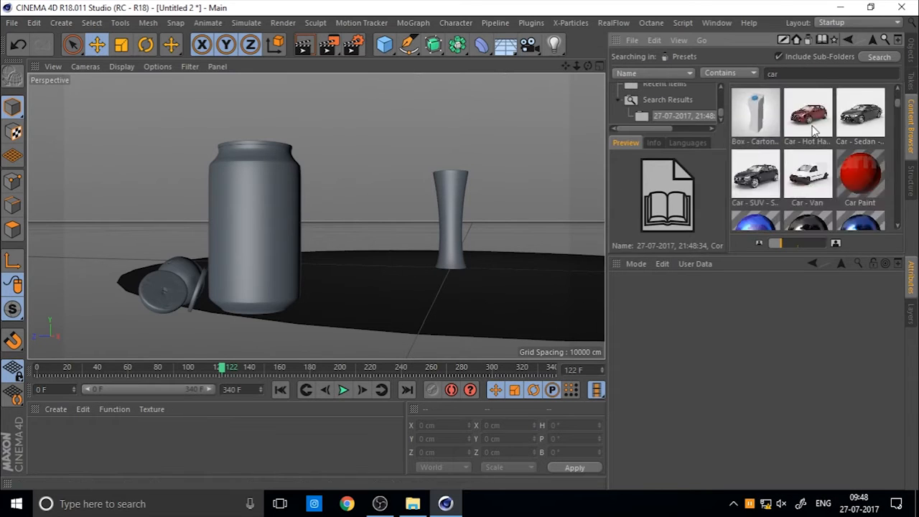
scroll("down", 3)
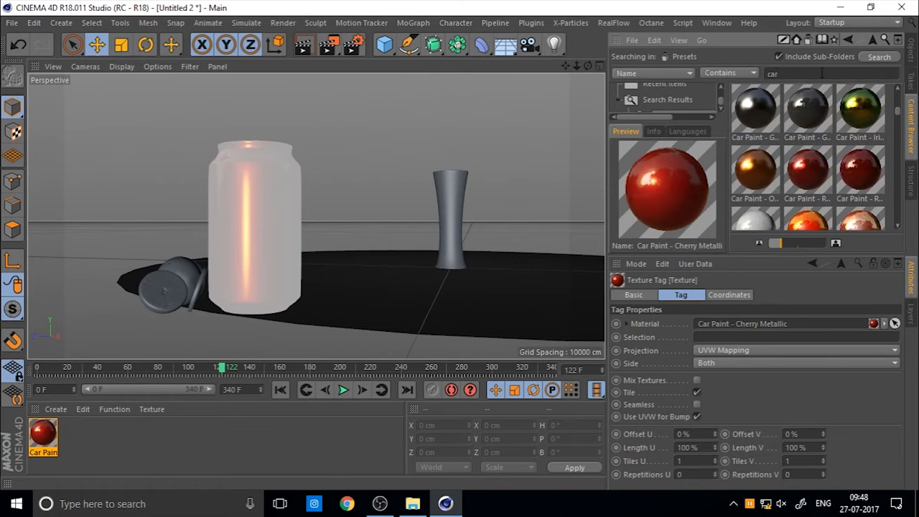
type("glass")
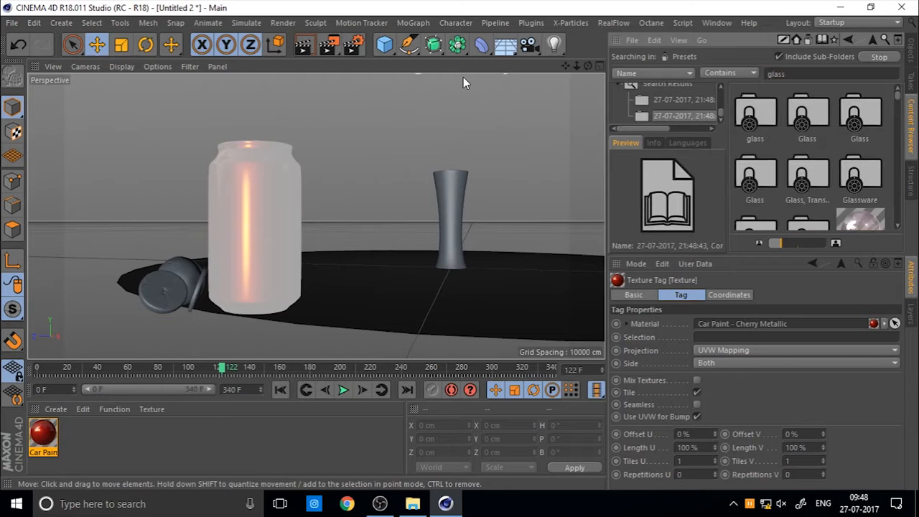
scroll("down", 3)
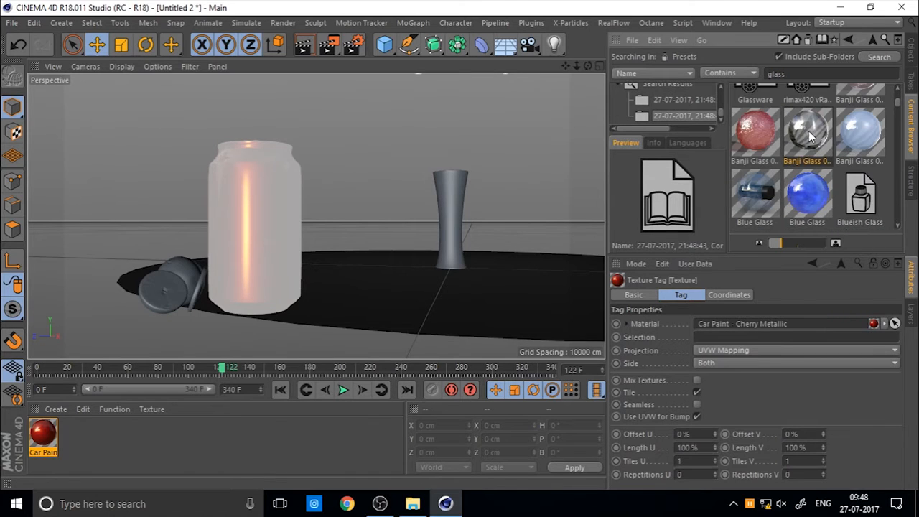
double_click(807, 133)
type("paint")
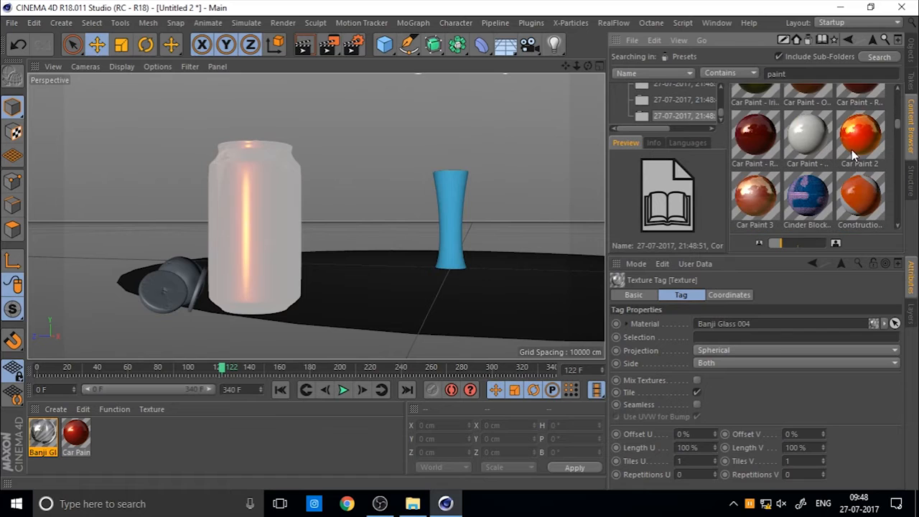
left_click(859, 135)
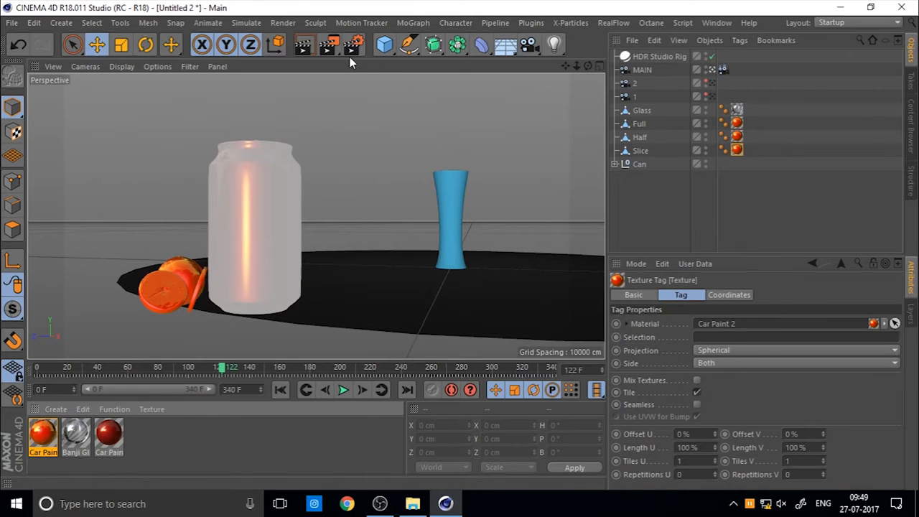
Render the active view showing the red can, clear glass and orange slices.
left_click(297, 45)
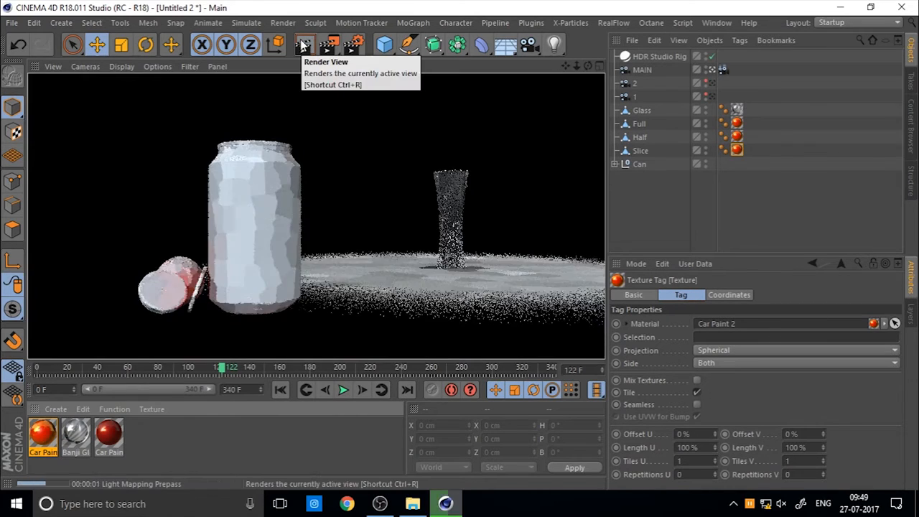
left_click(300, 45)
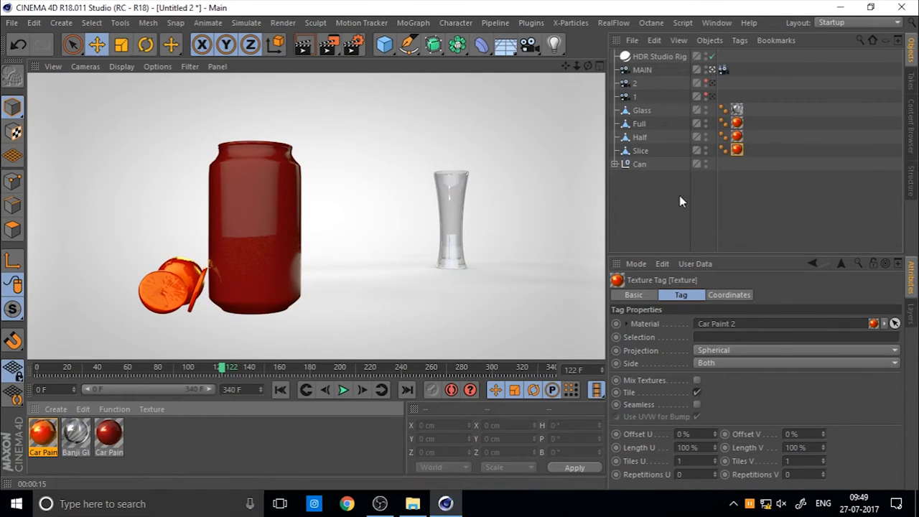
left_click(41, 427)
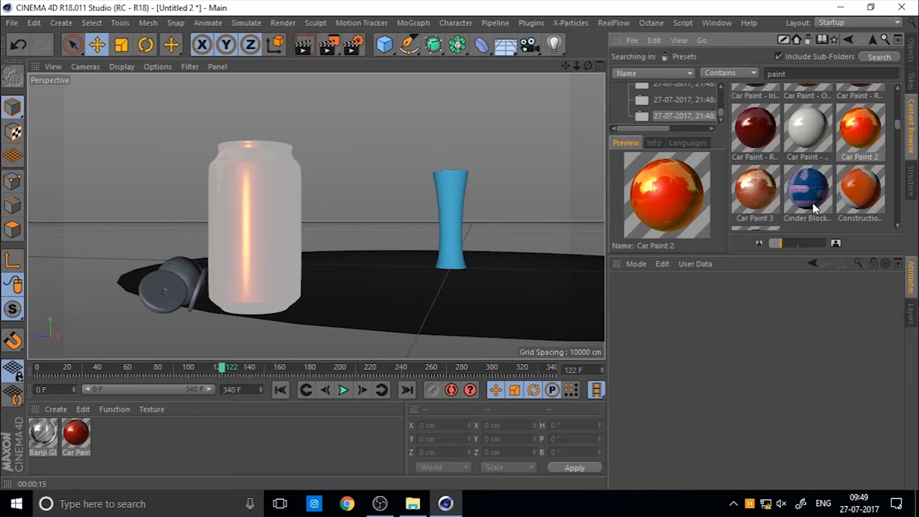
Load Metal Fleck Paint from the Content Browser and make the Cherry Metallic can black.
scroll("down", 3)
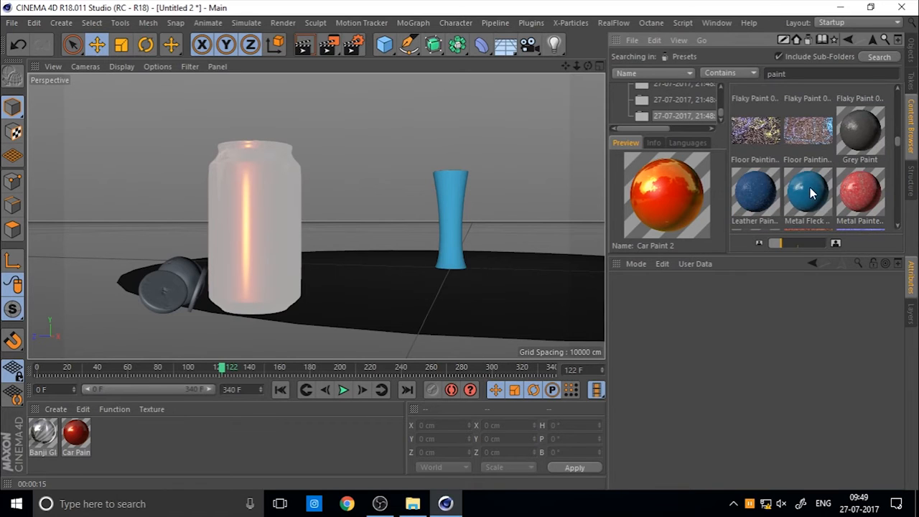
double_click(808, 190)
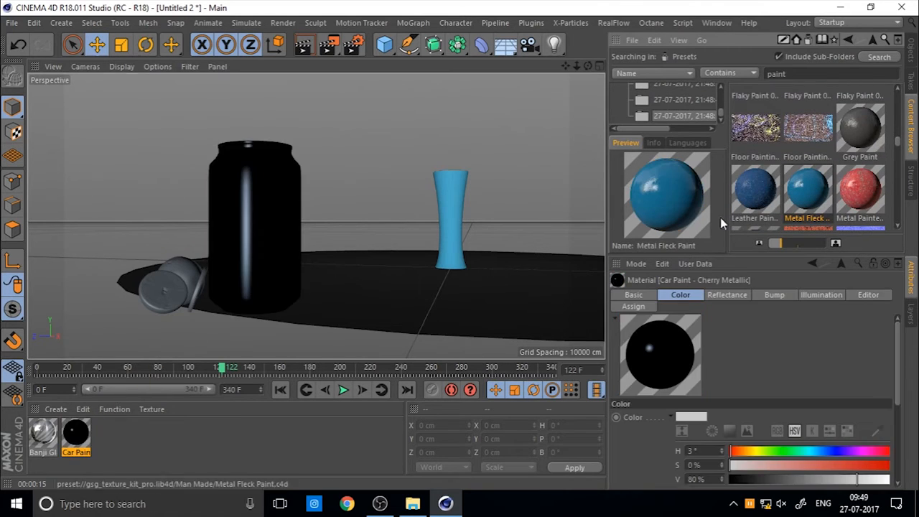
left_click(756, 191)
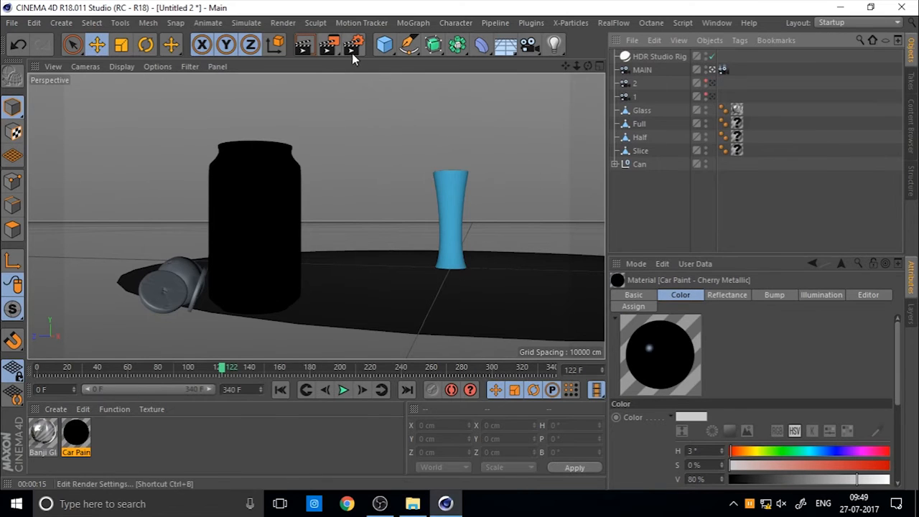
Switch the renderer from Standard to Physical with Depth of Field on, then close Render Settings.
left_click(350, 45)
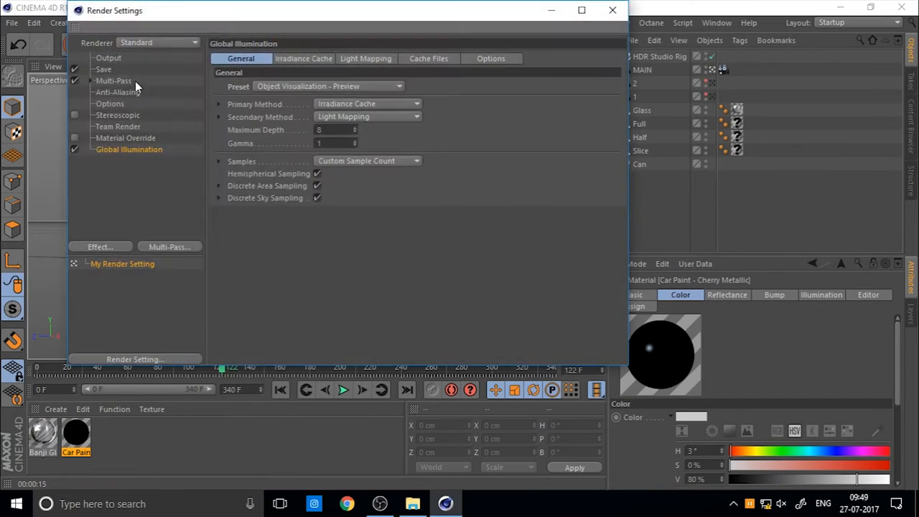
left_click(156, 42)
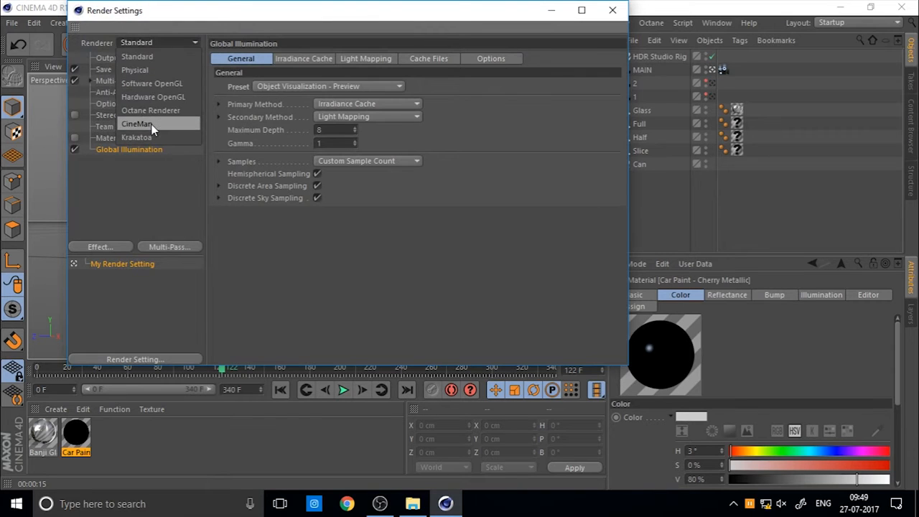
left_click(145, 70)
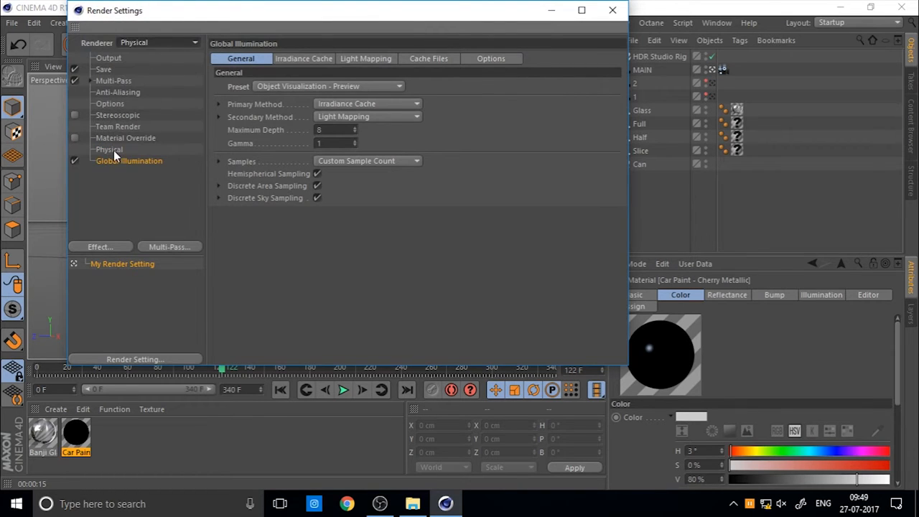
left_click(109, 149)
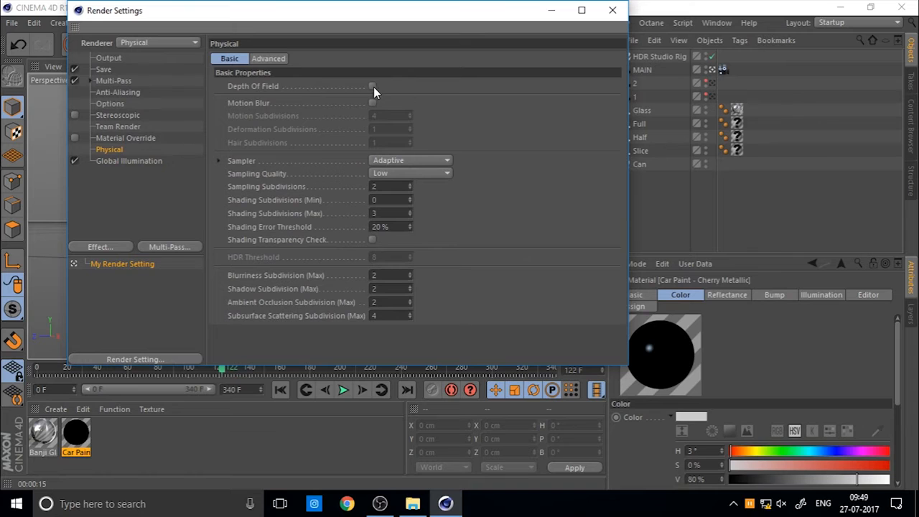
left_click(613, 12)
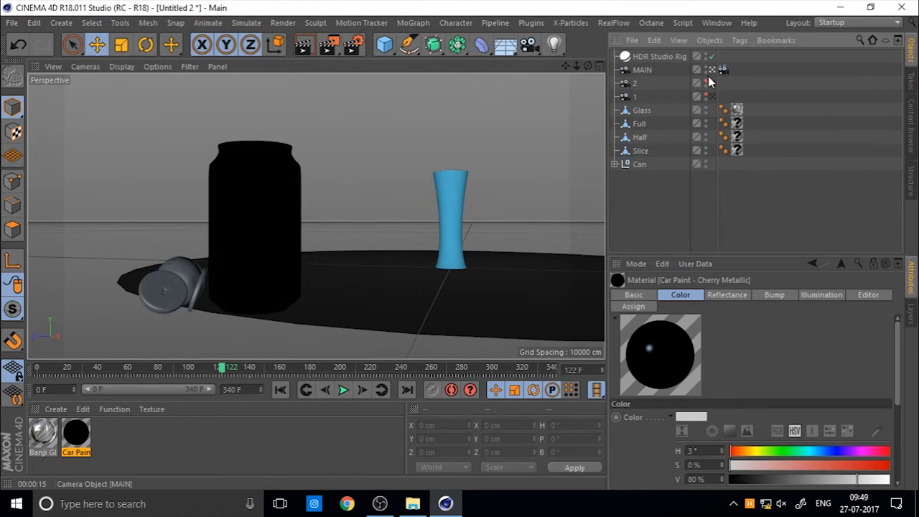
Select camera 2 and set the Can null as its Focus Object.
left_click(643, 96)
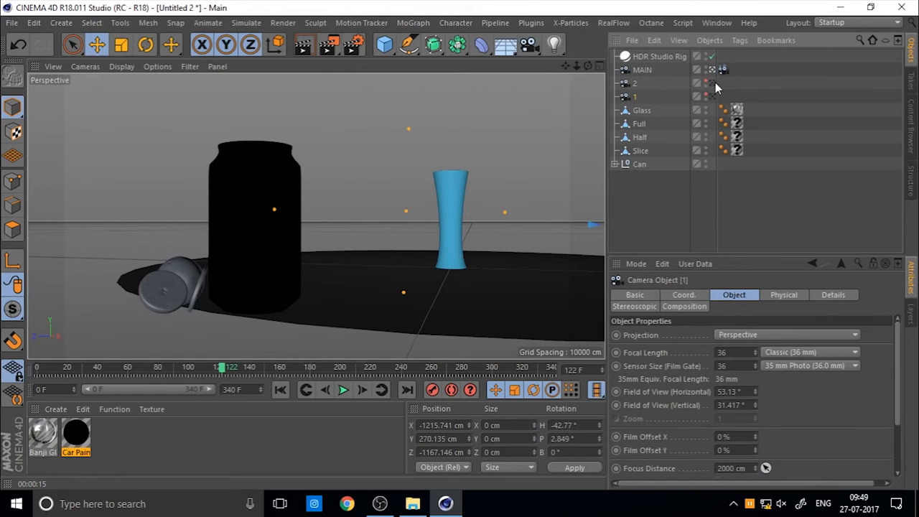
left_click(642, 84)
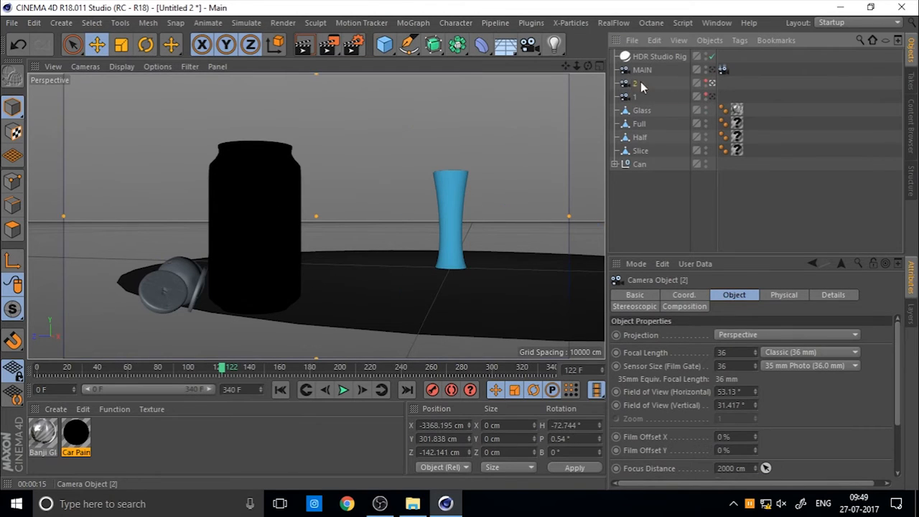
mouse_move(454, 185)
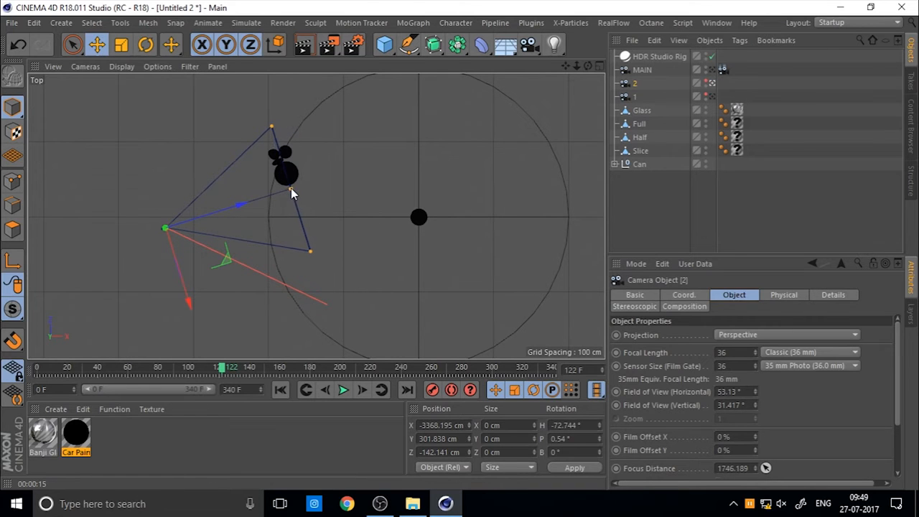
mouse_move(467, 209)
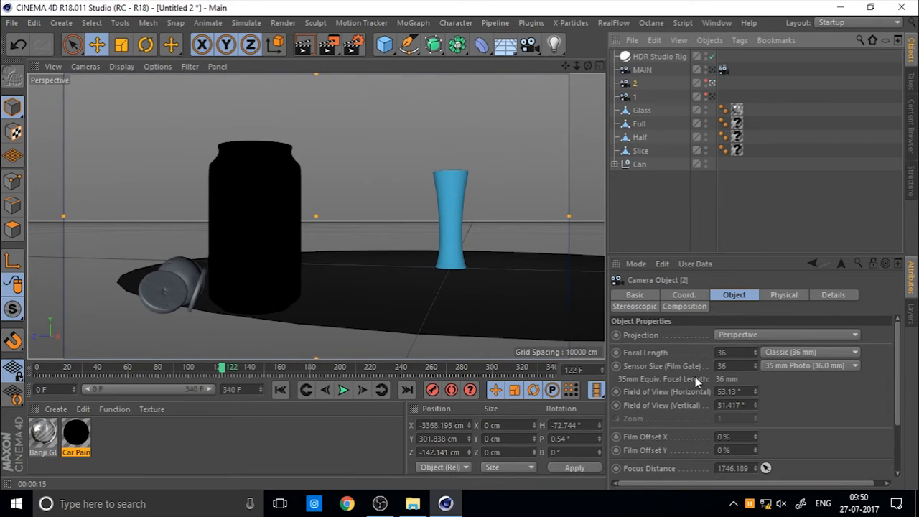
scroll("down", 3)
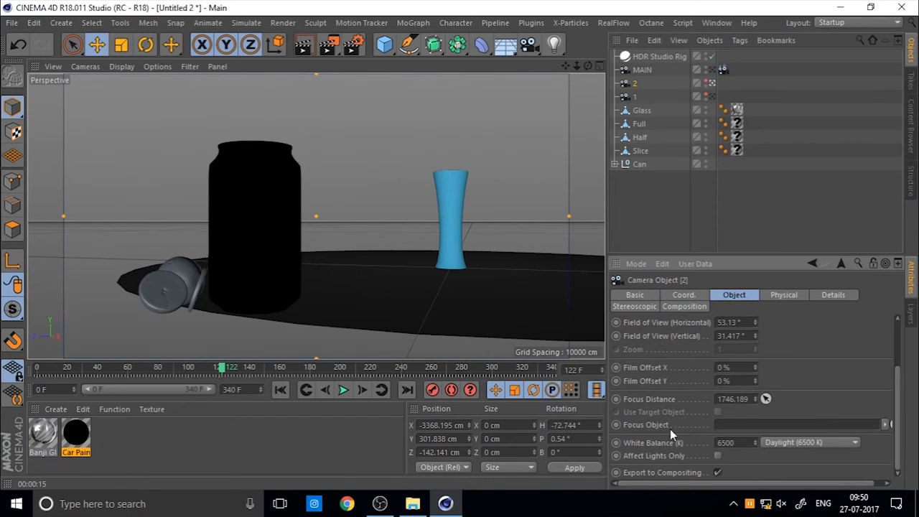
left_click(638, 164)
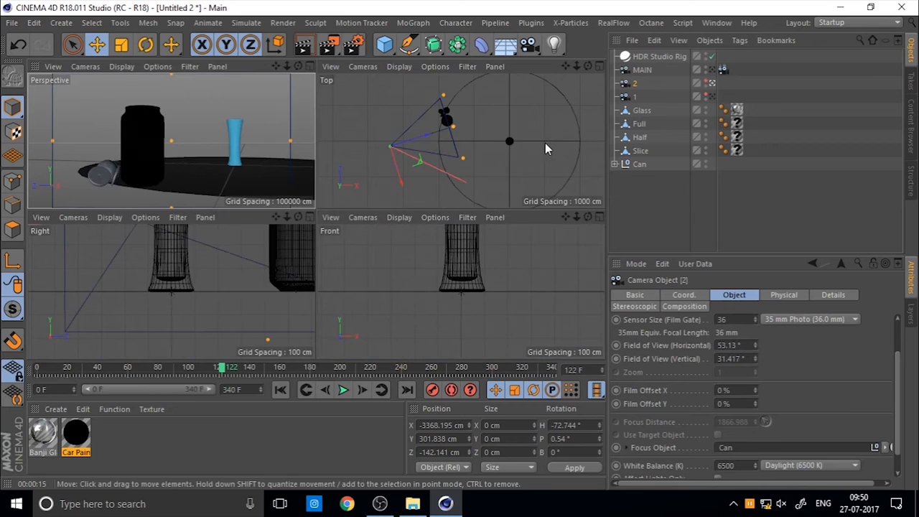
left_click(640, 110)
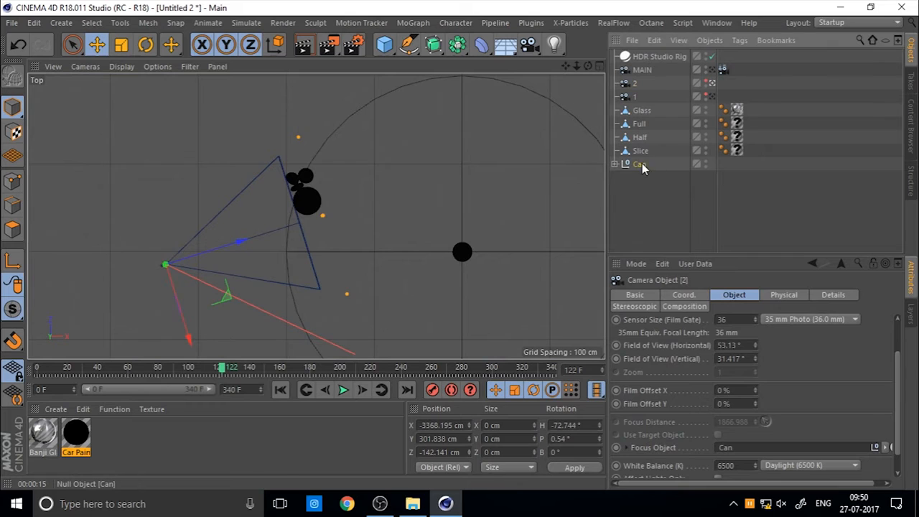
Move the Can in the Top view and confirm camera 2's focus distance is about 3089 cm.
left_click(638, 164)
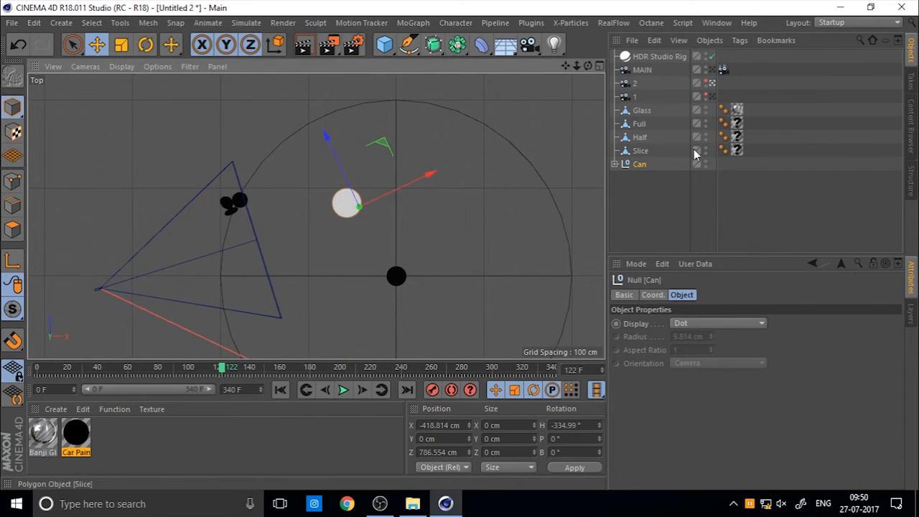
left_click(633, 83)
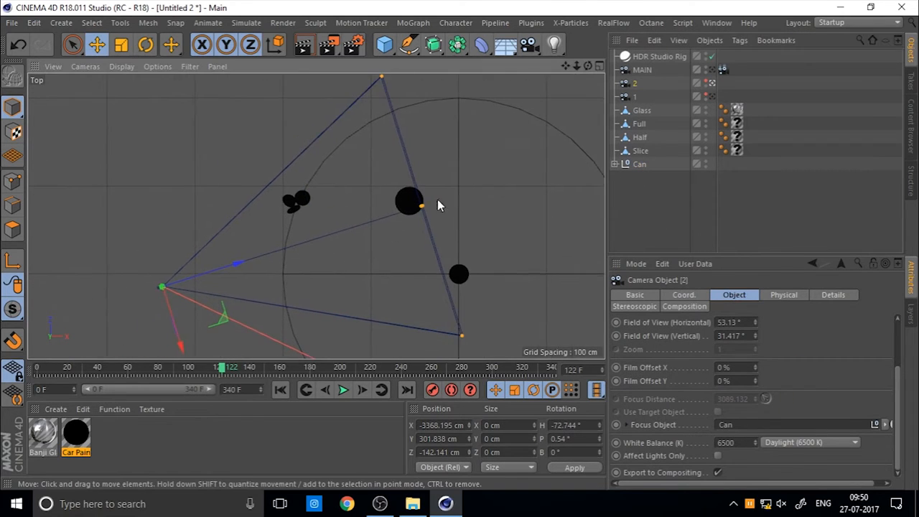
Preview the render, then raise the HDR Studio Rig's seamless floor size to 3599.
left_click(303, 45)
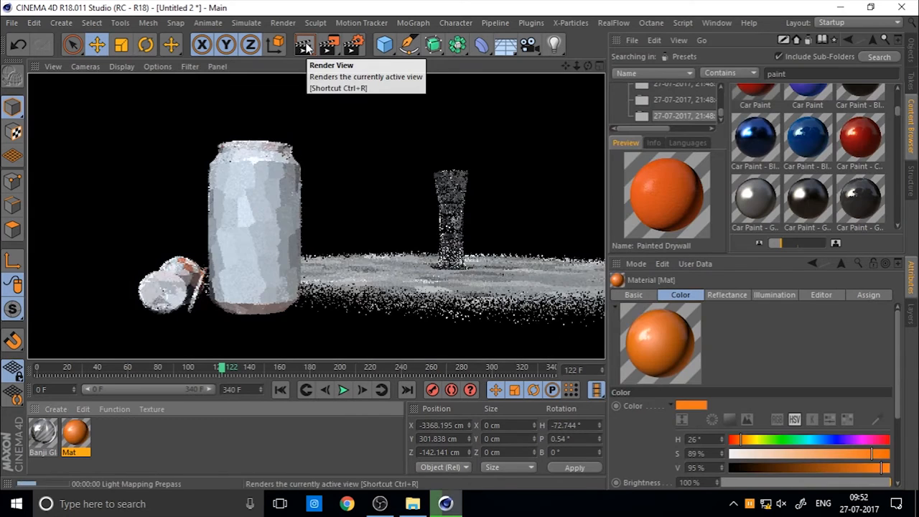
left_click(303, 45)
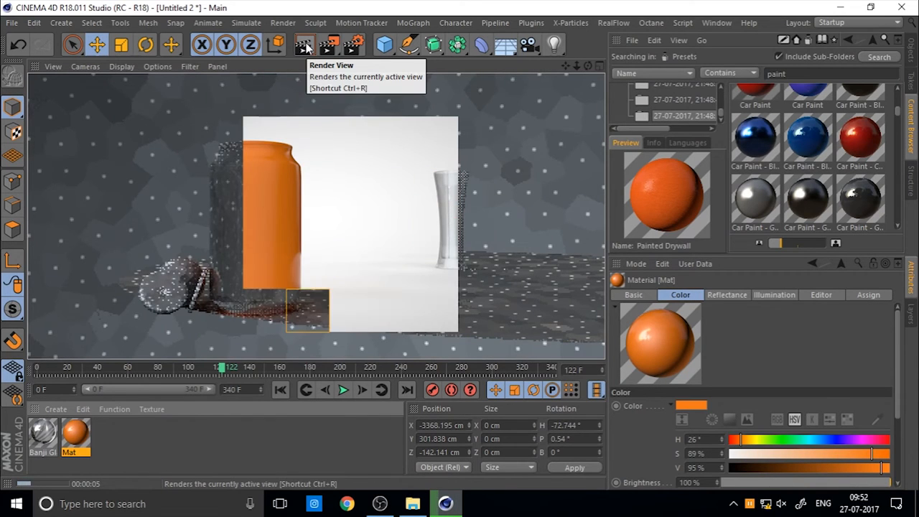
left_click(306, 45)
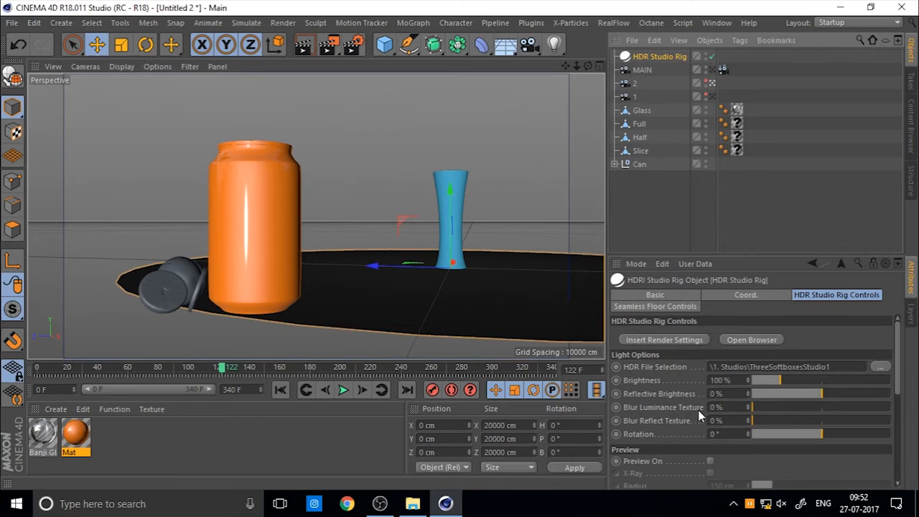
left_click(655, 306)
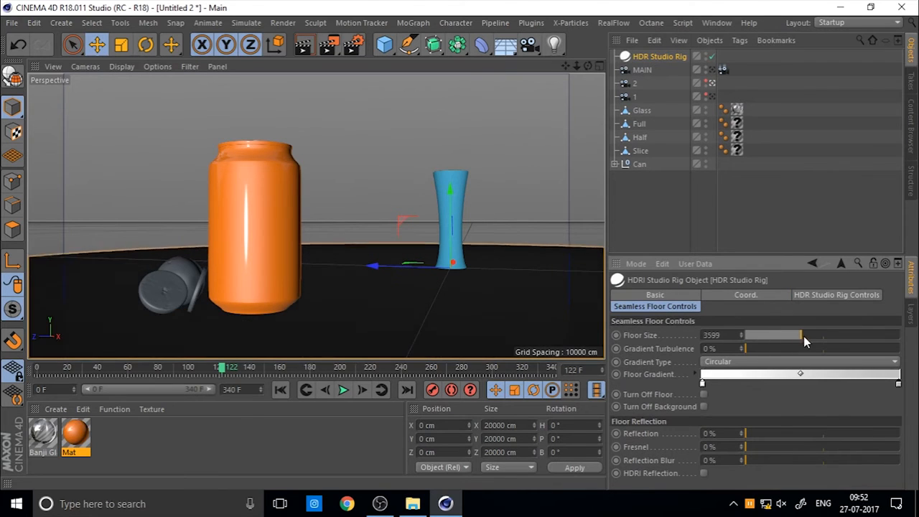
left_click_drag(783, 335, 873, 334)
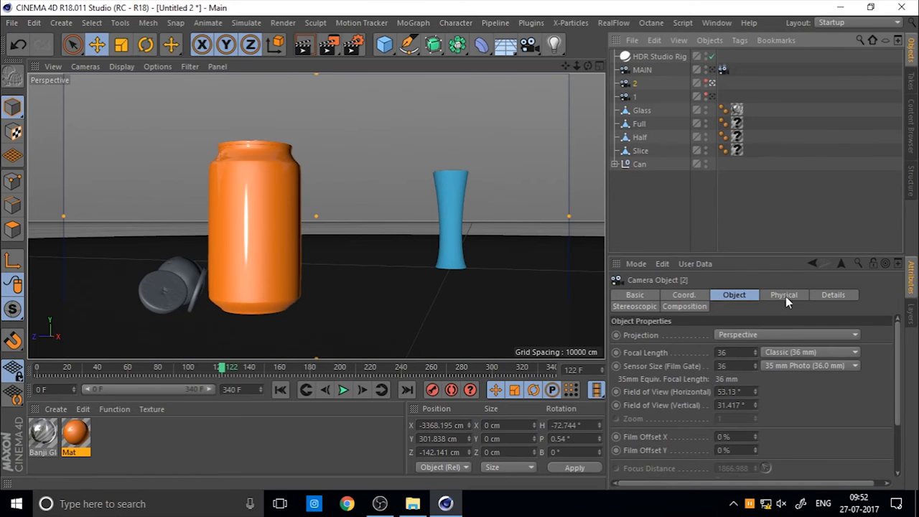
Set camera 2's F-Stop to f/1.0 and render a preview of the view.
left_click(783, 295)
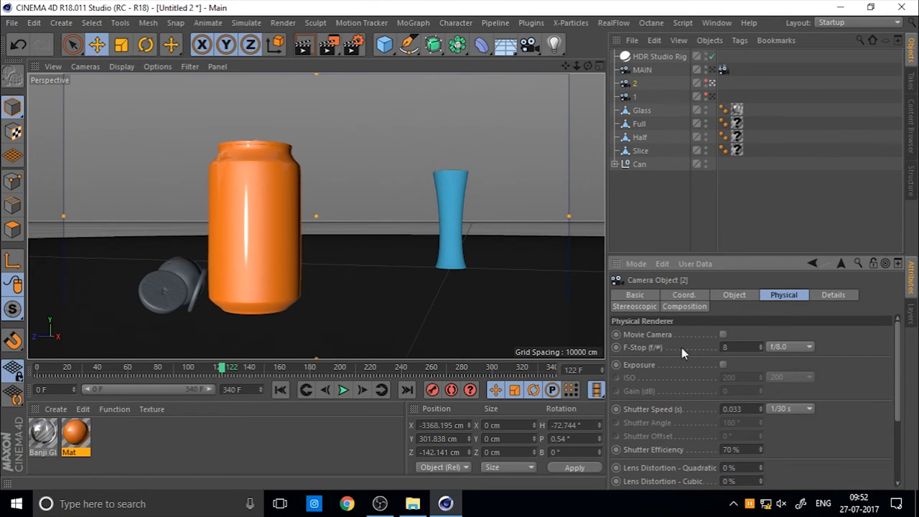
left_click(806, 346)
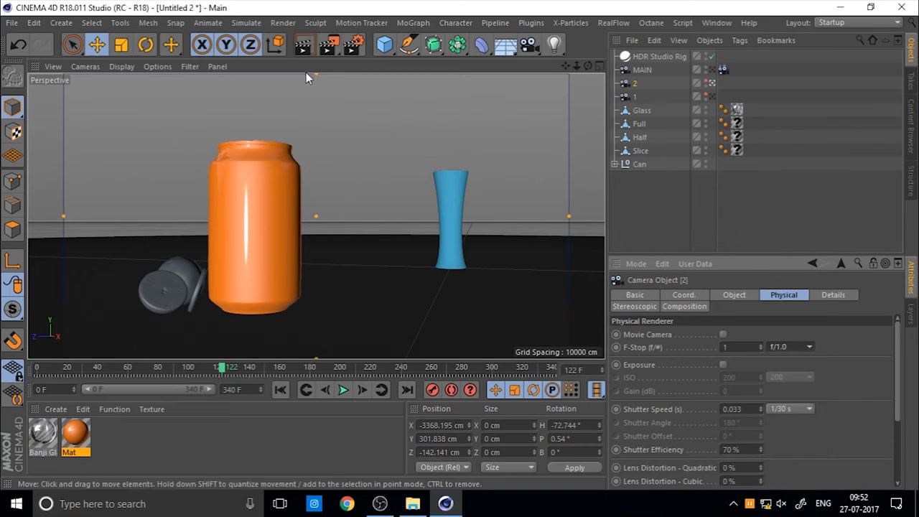
left_click(302, 45)
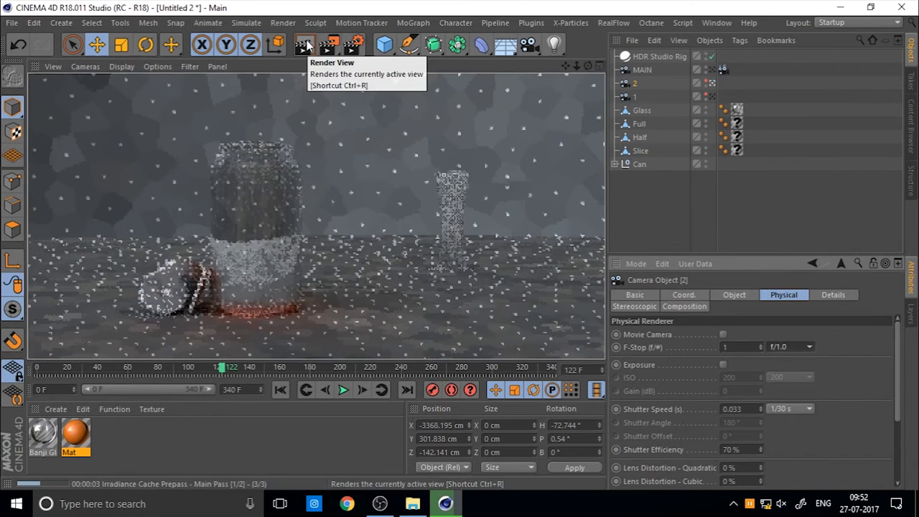
left_click(301, 45)
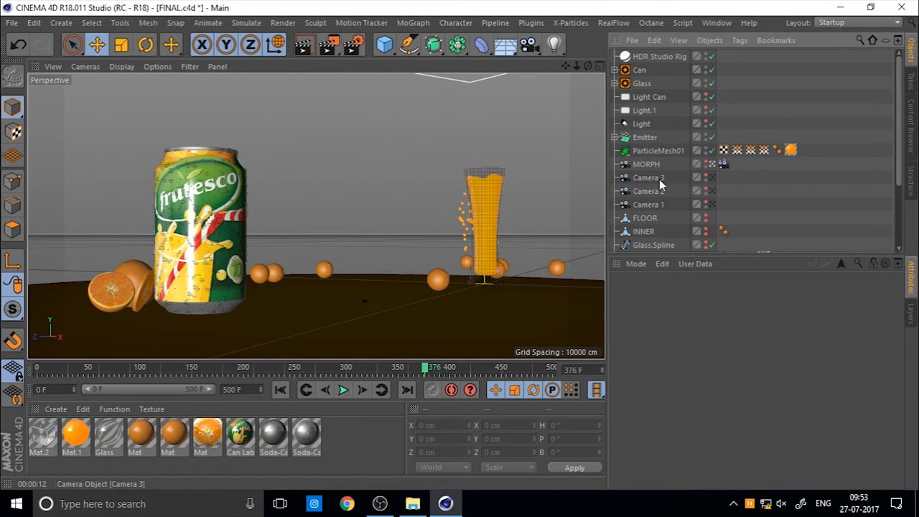
left_click(648, 177)
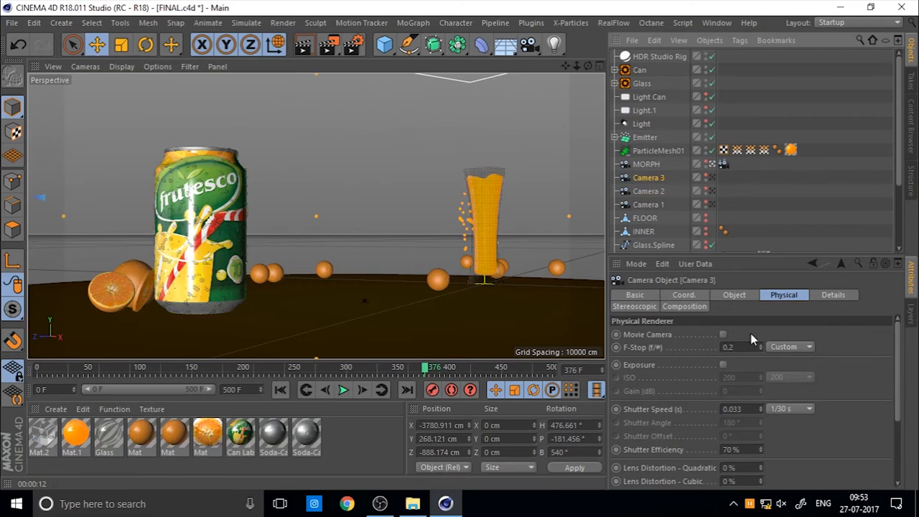
left_click(646, 163)
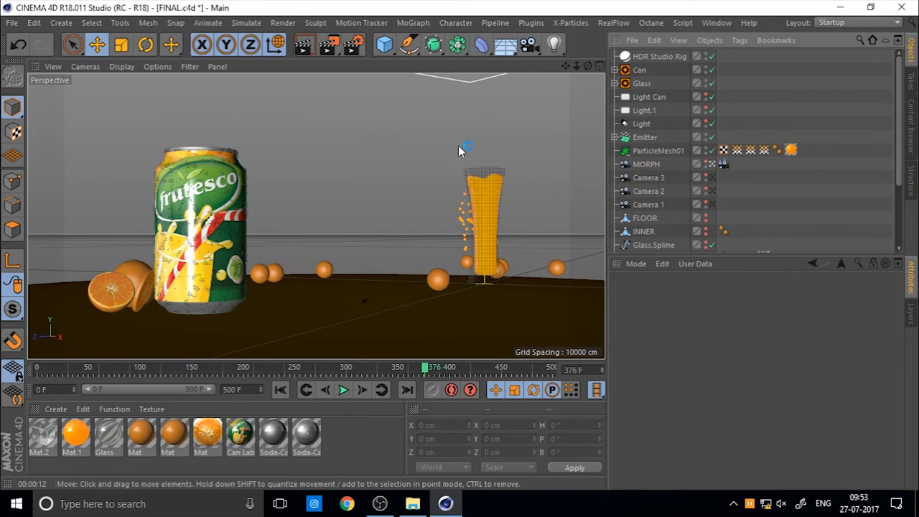
mouse_move(352, 46)
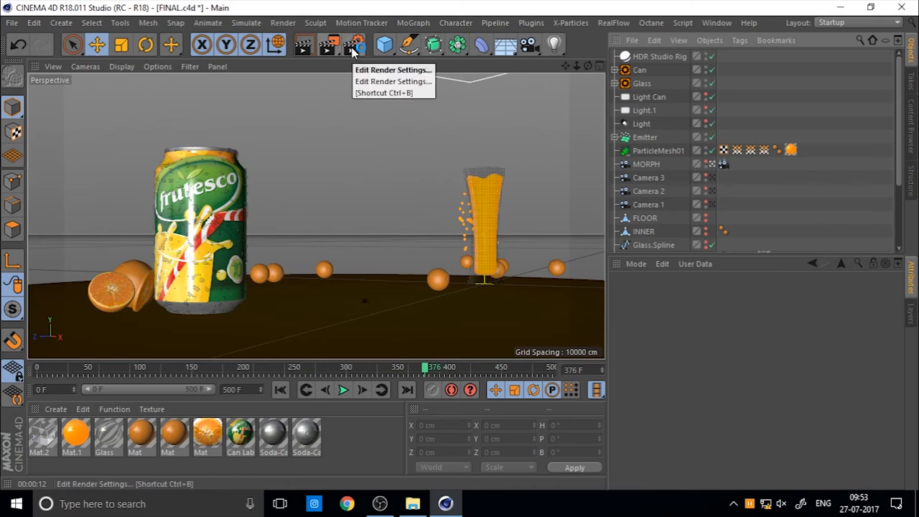
Try the Exterior - HDR Image GI preset, then settle on Object Visualization - Preview.
left_click(352, 45)
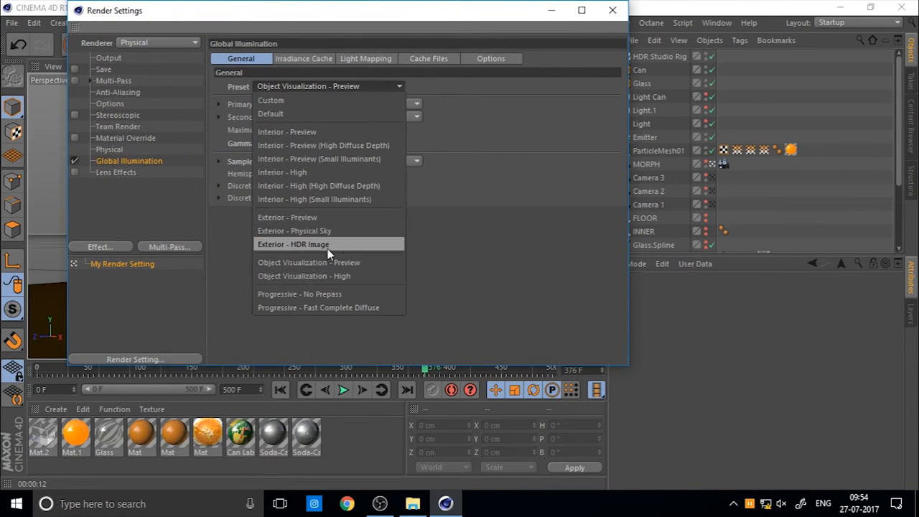
mouse_move(346, 217)
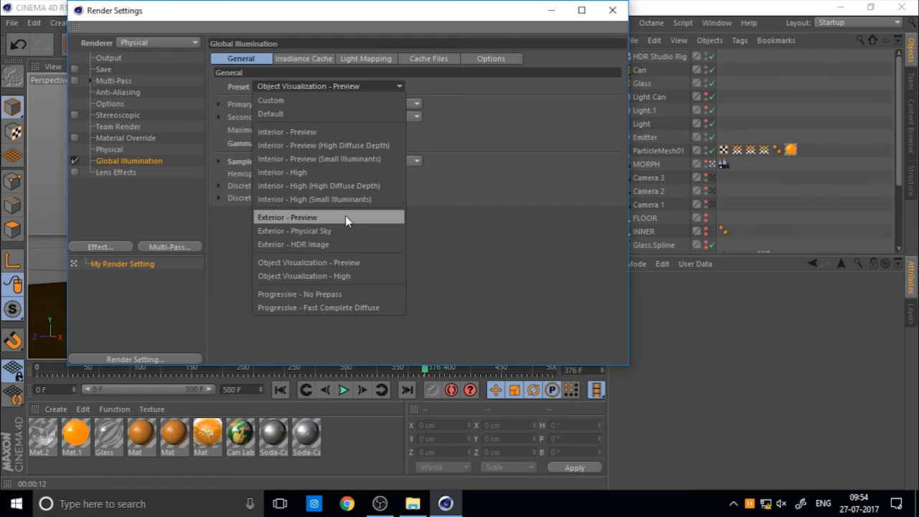
mouse_move(321, 245)
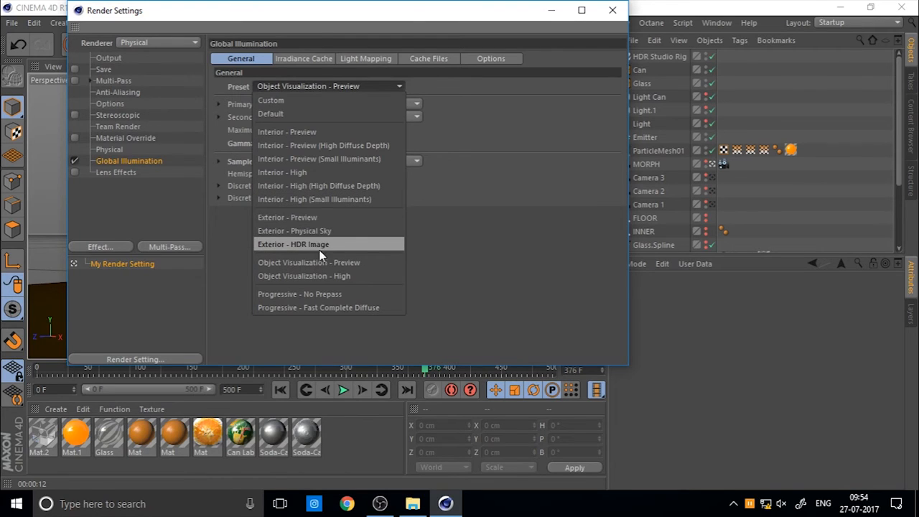
mouse_move(296, 208)
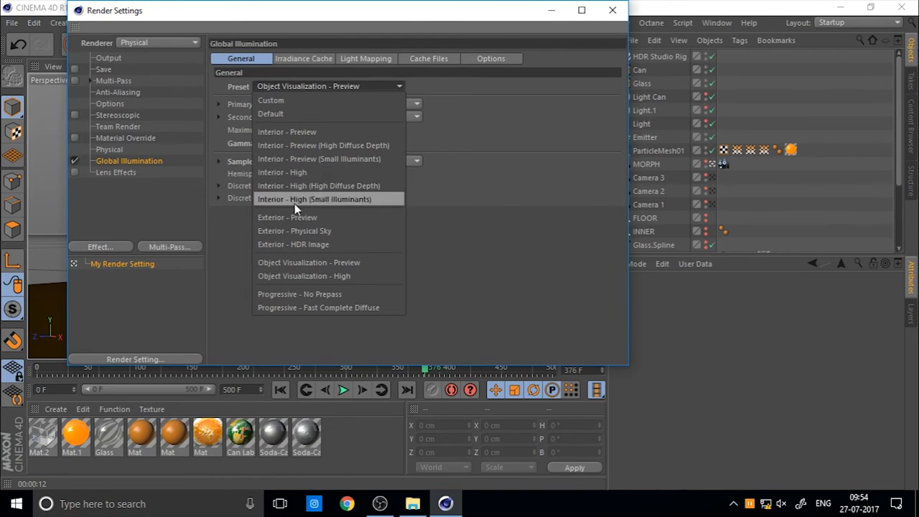
mouse_move(332, 176)
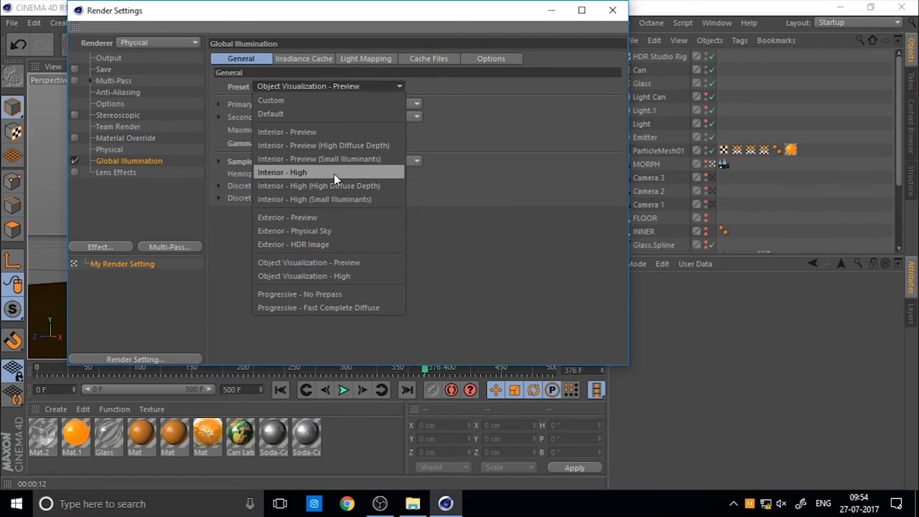
mouse_move(326, 231)
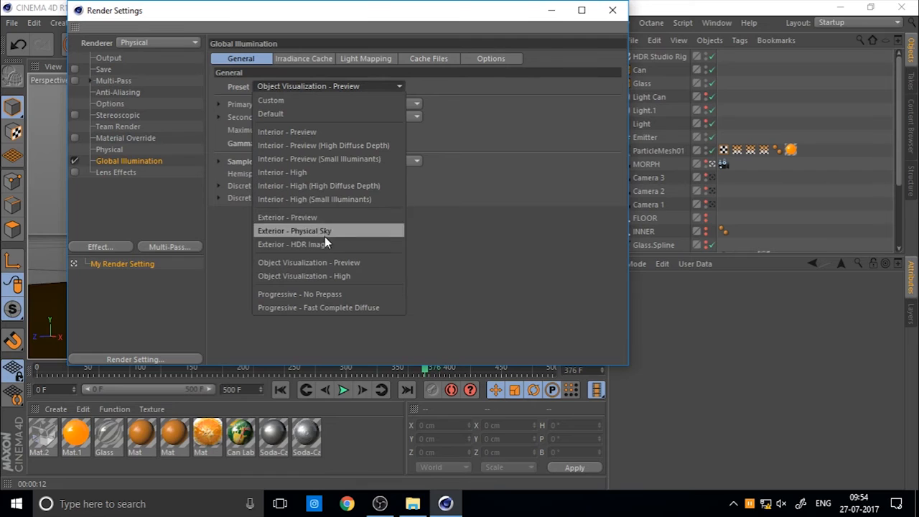
left_click(319, 244)
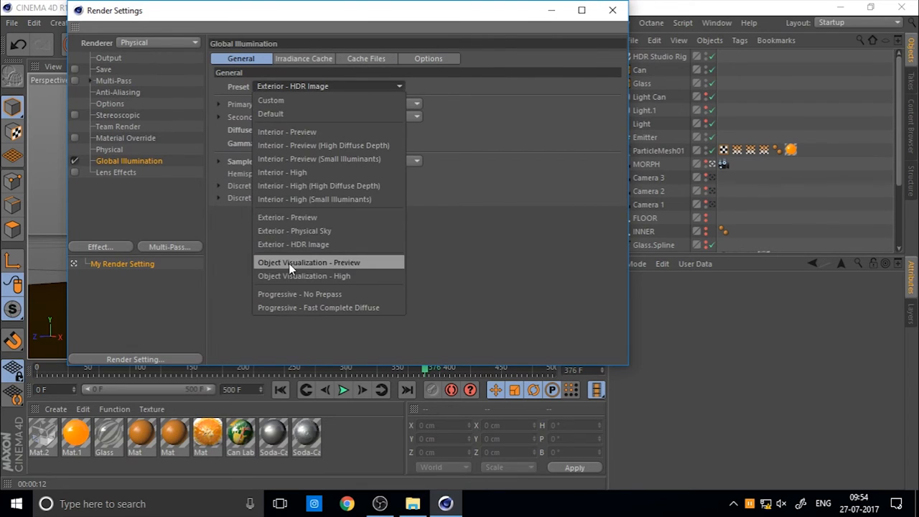
left_click(306, 262)
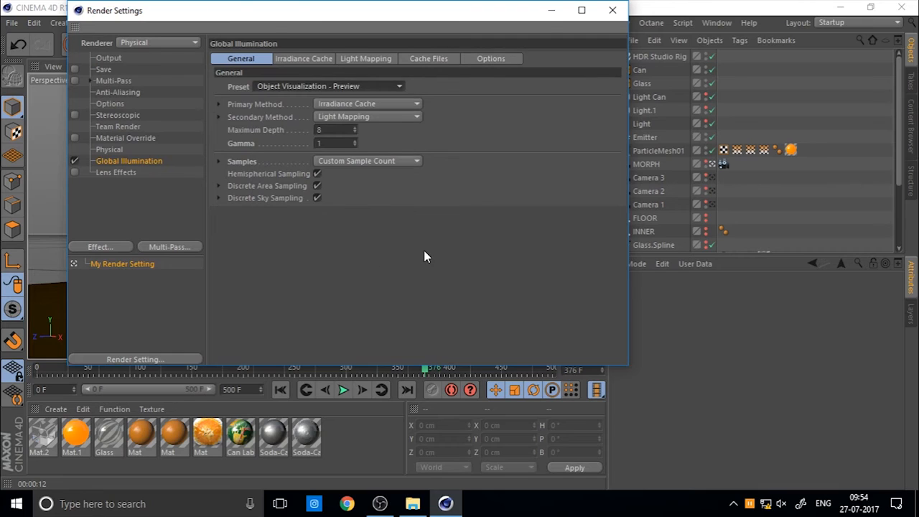
left_click(106, 69)
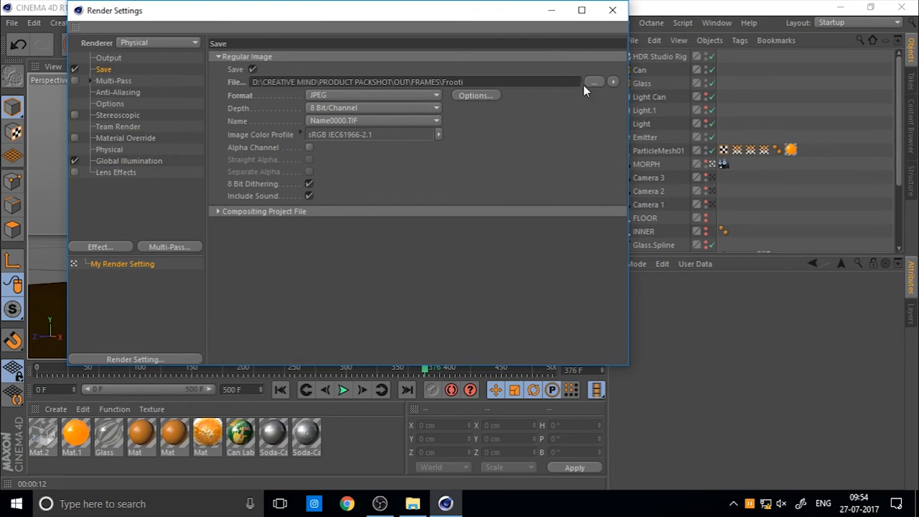
Set the render output file to PRODUCT PACKSHOT in the Desktop folder.
left_click(592, 81)
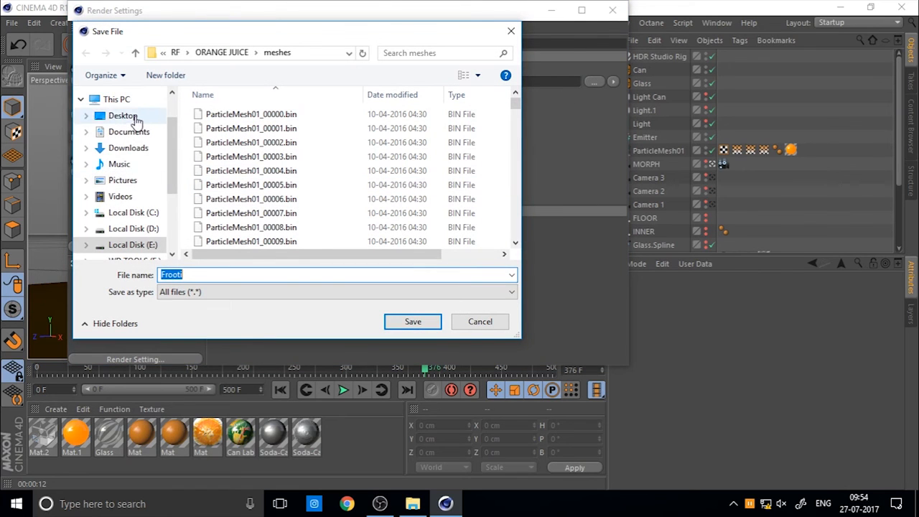
left_click(121, 116)
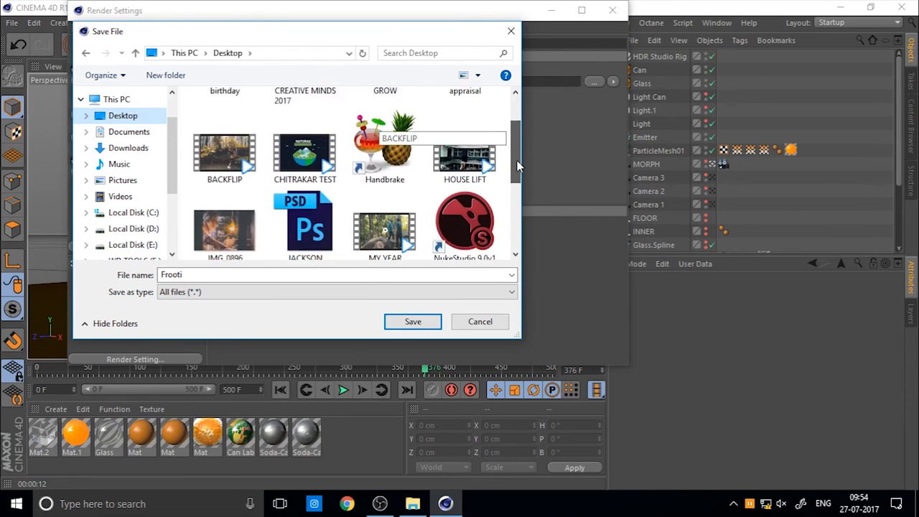
scroll("down", 3)
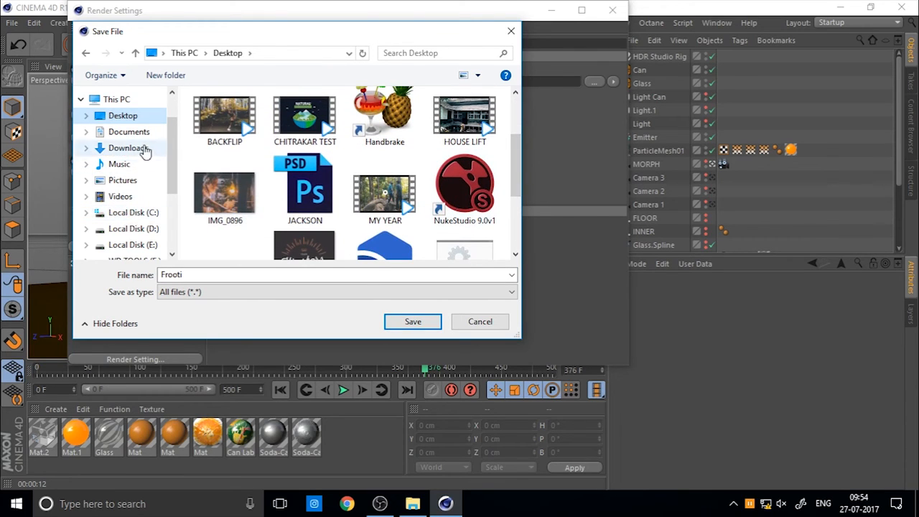
left_click(128, 132)
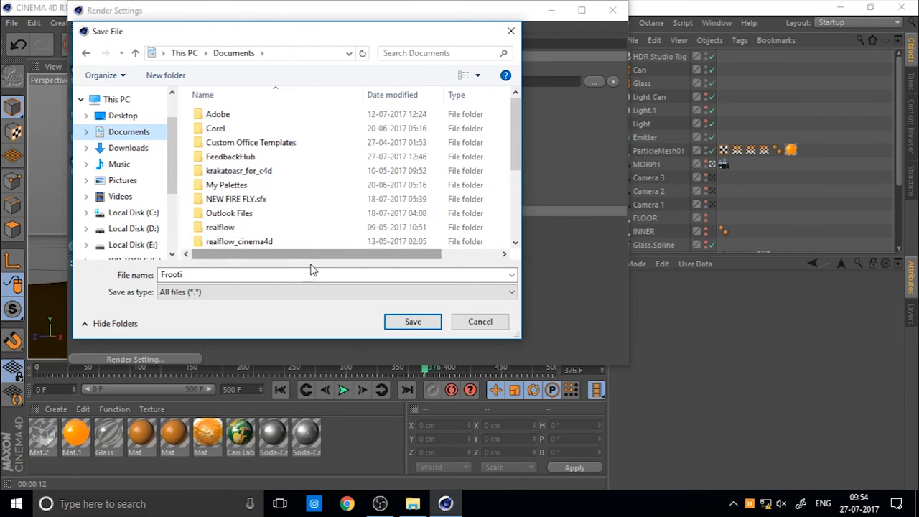
mouse_move(171, 233)
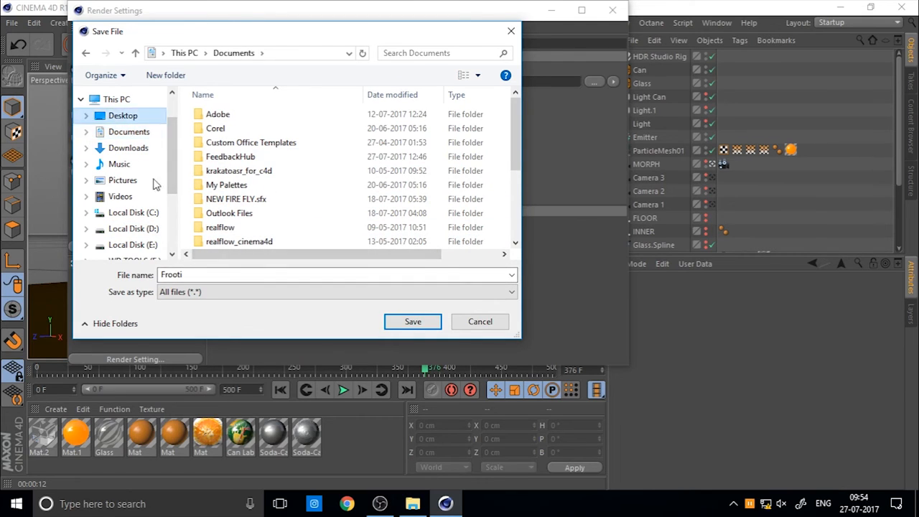
left_click(124, 115)
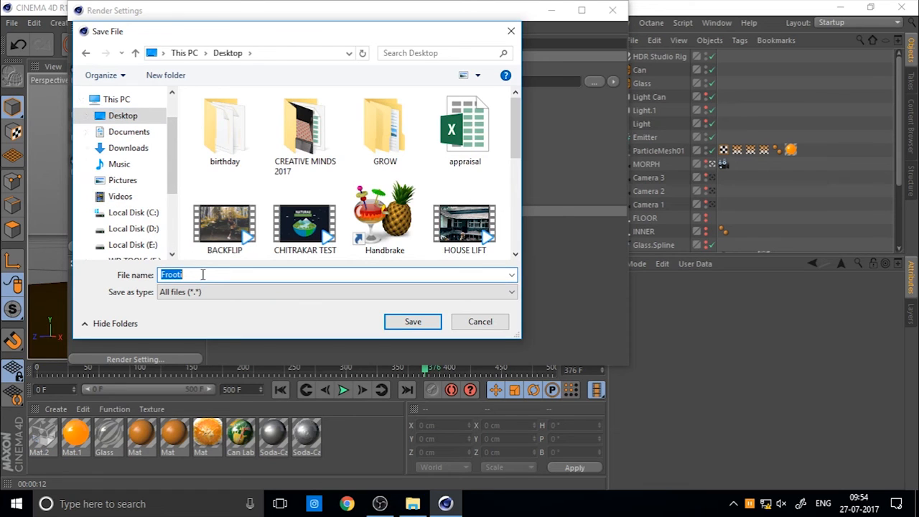
type("PRODUCT")
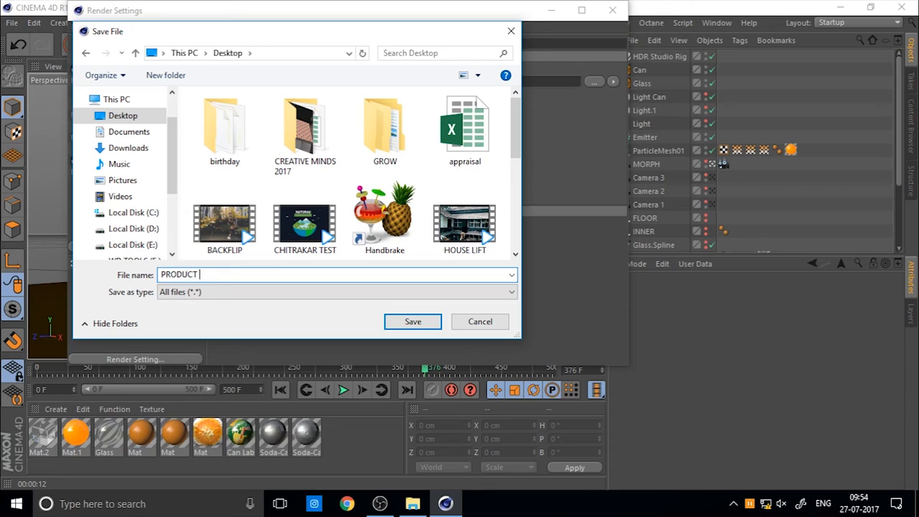
type("PACKSHOT")
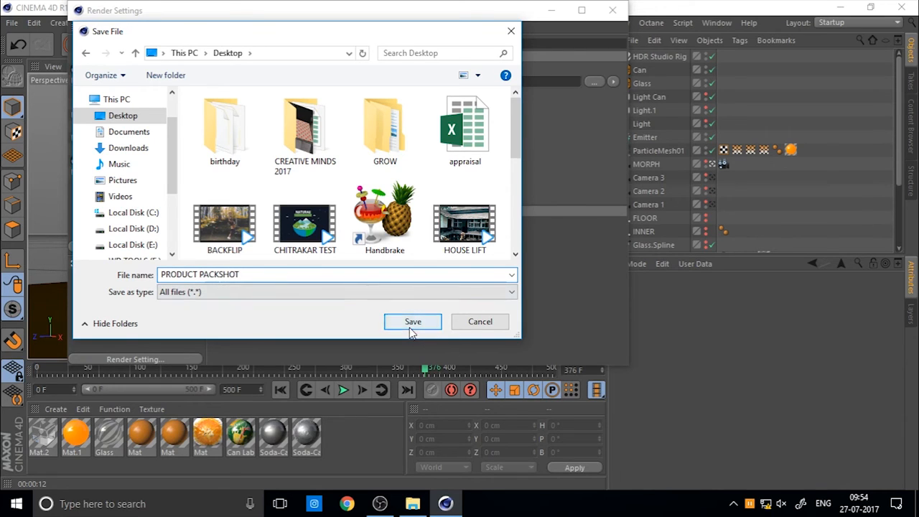
left_click(412, 321)
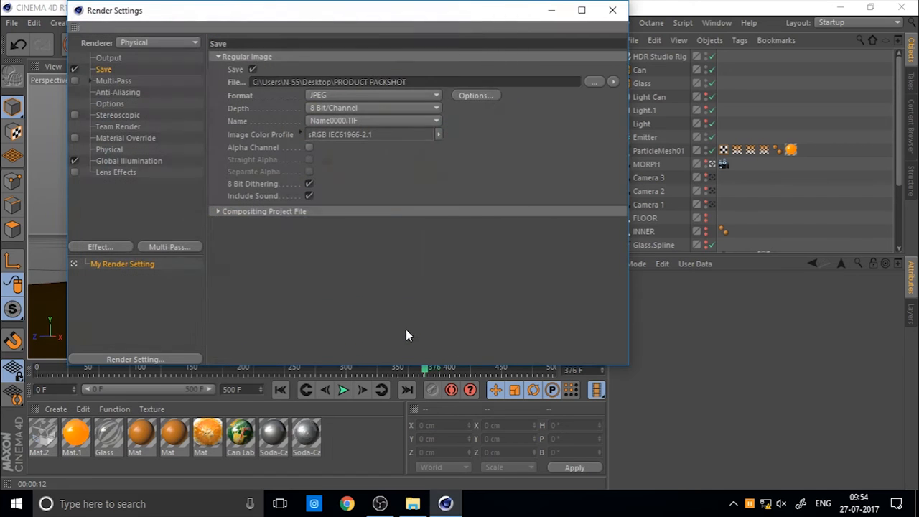
Set the render save format to OpenEXR with 32 Bit/Channel depth.
left_click(372, 95)
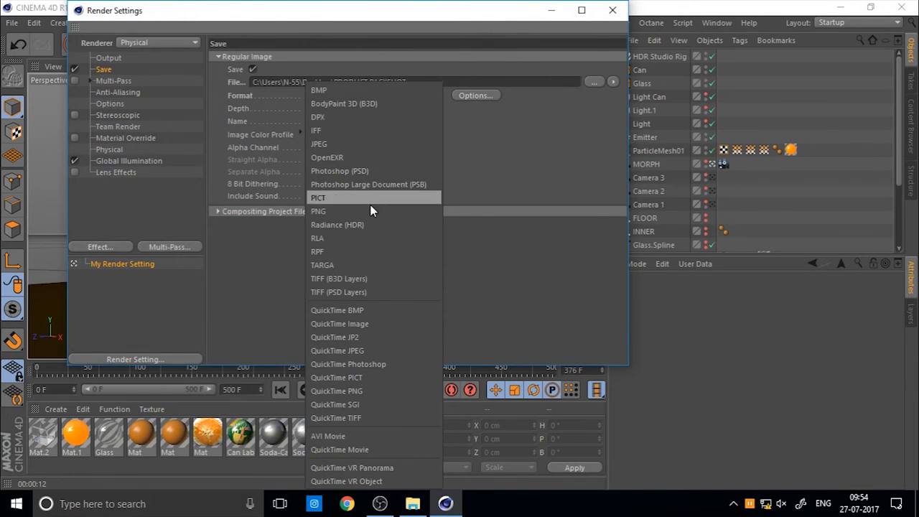
left_click(320, 144)
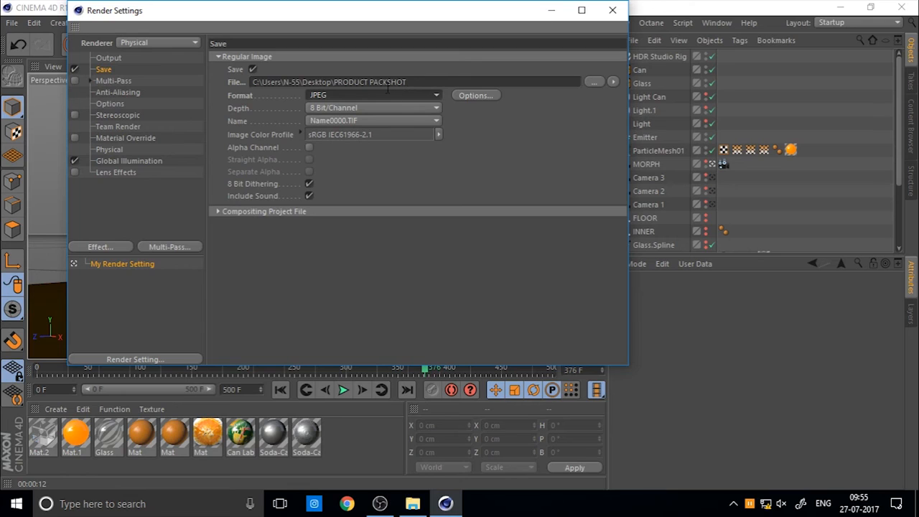
mouse_move(387, 103)
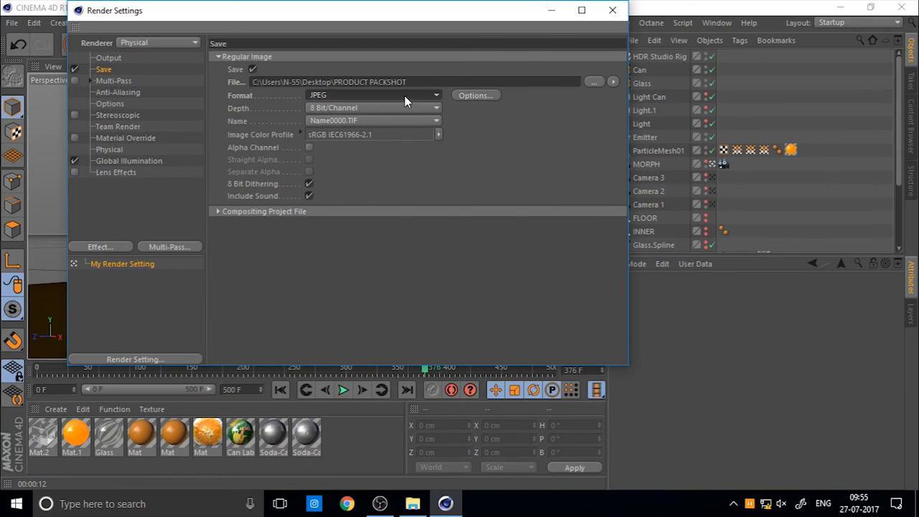
mouse_move(335, 94)
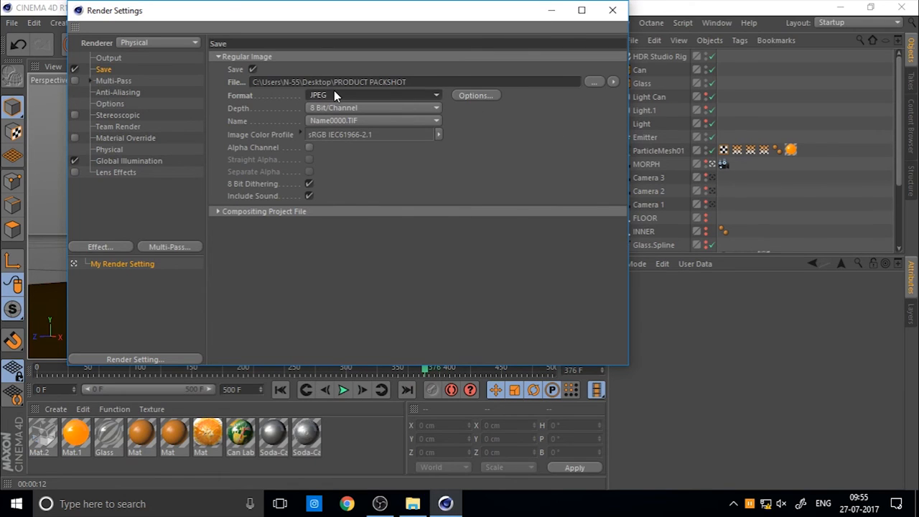
left_click(372, 95)
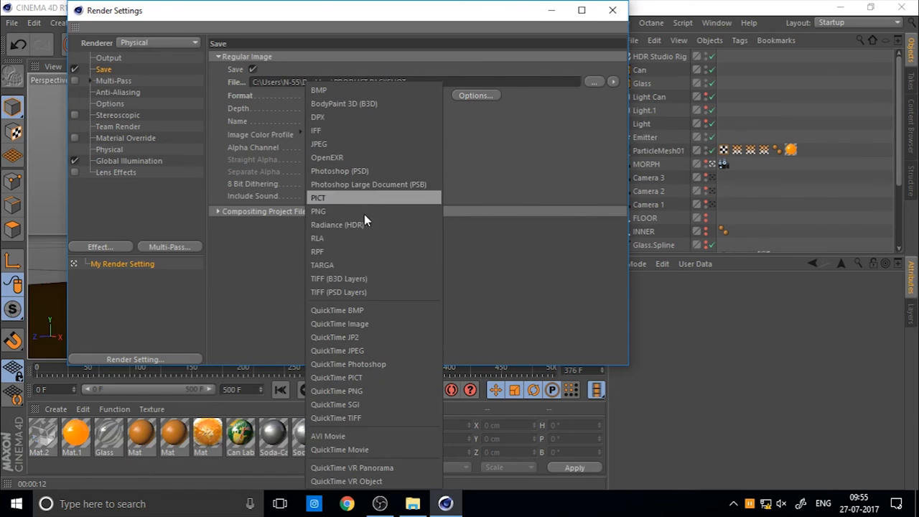
mouse_move(368, 97)
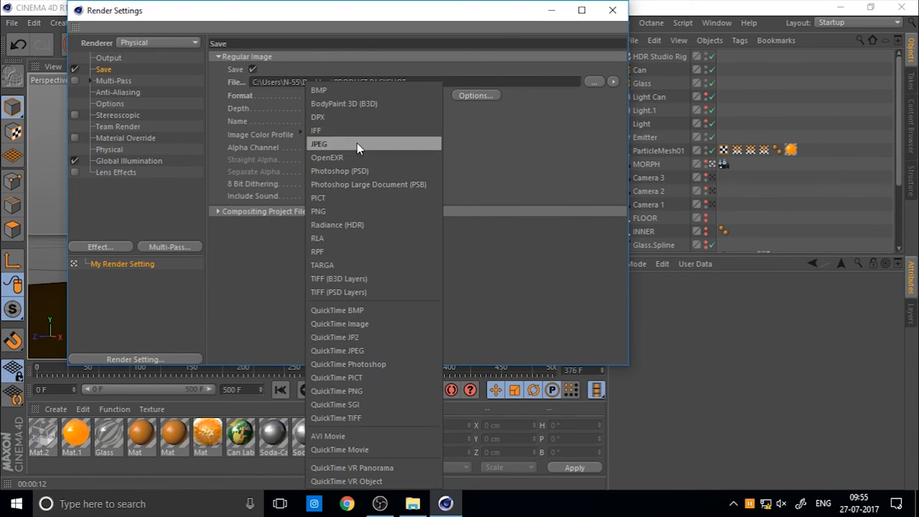
left_click(328, 158)
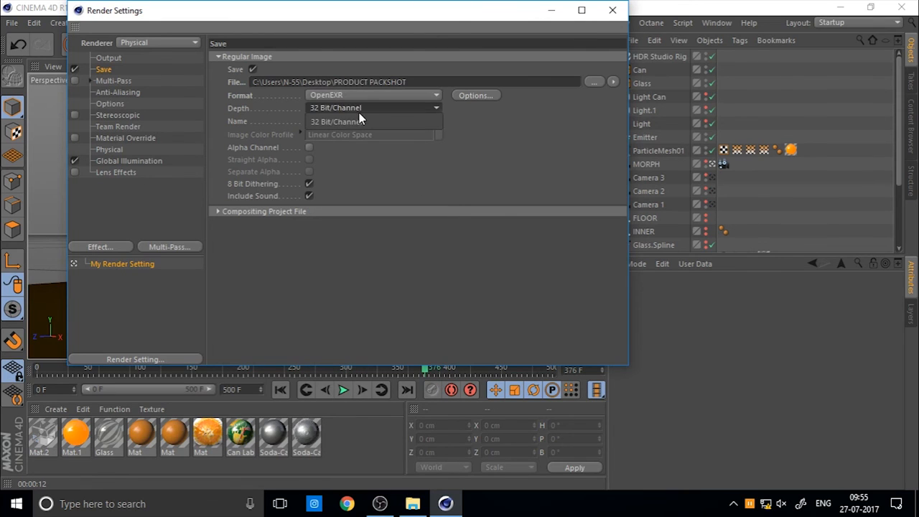
left_click(359, 121)
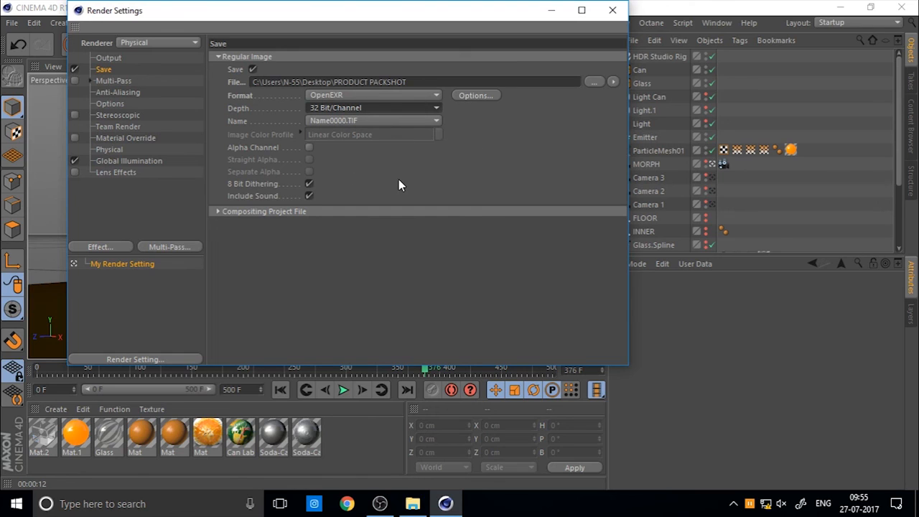
mouse_move(379, 192)
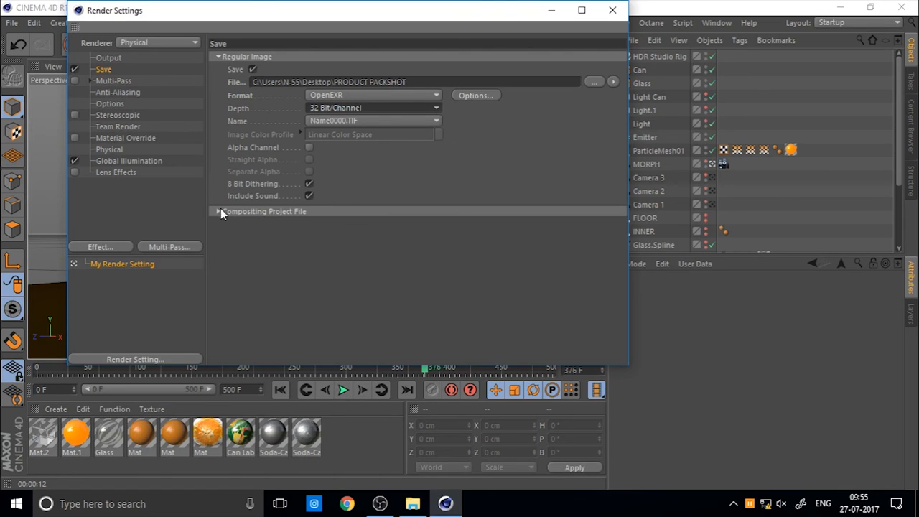
Toggle Compositing Project File, then view the Output page's frame range choices (All Frames, 0–500).
left_click(218, 211)
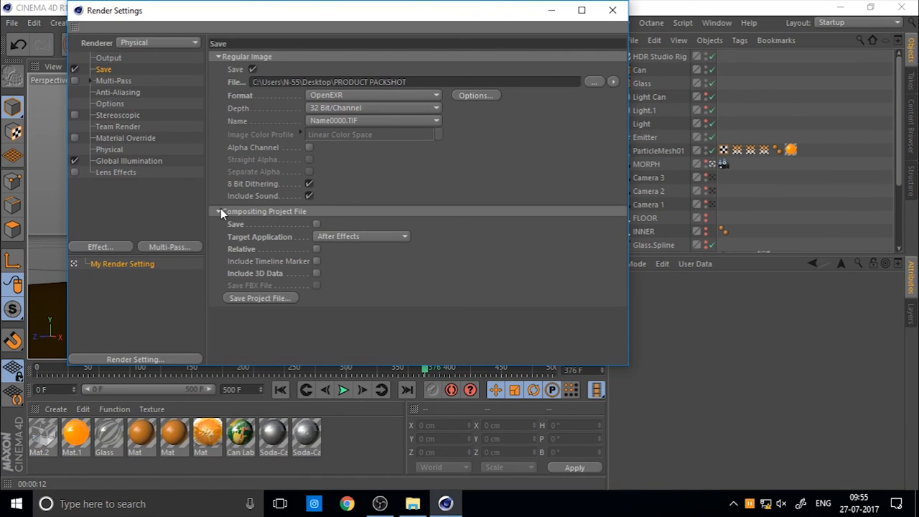
left_click(219, 211)
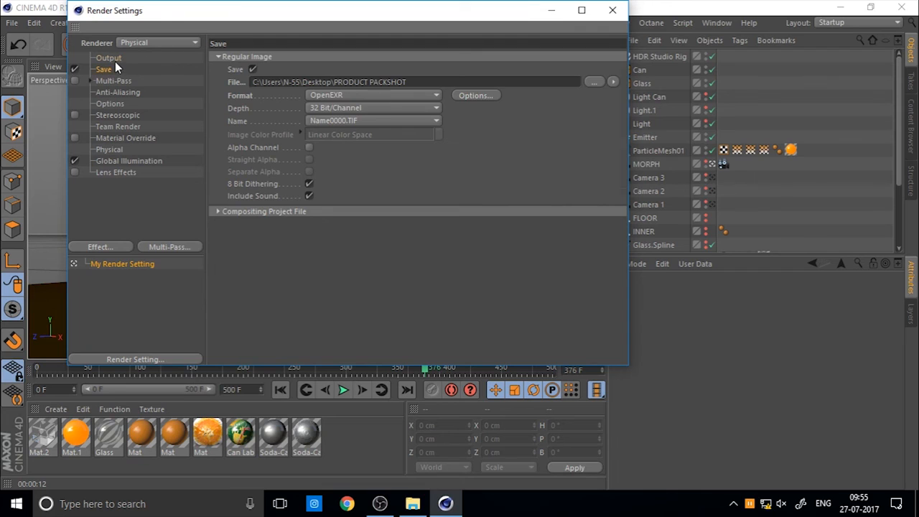
left_click(112, 58)
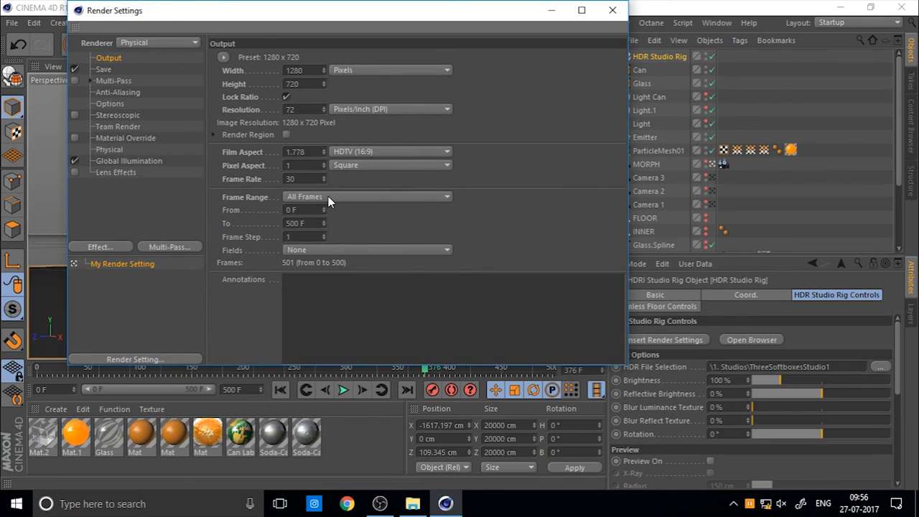
left_click(366, 196)
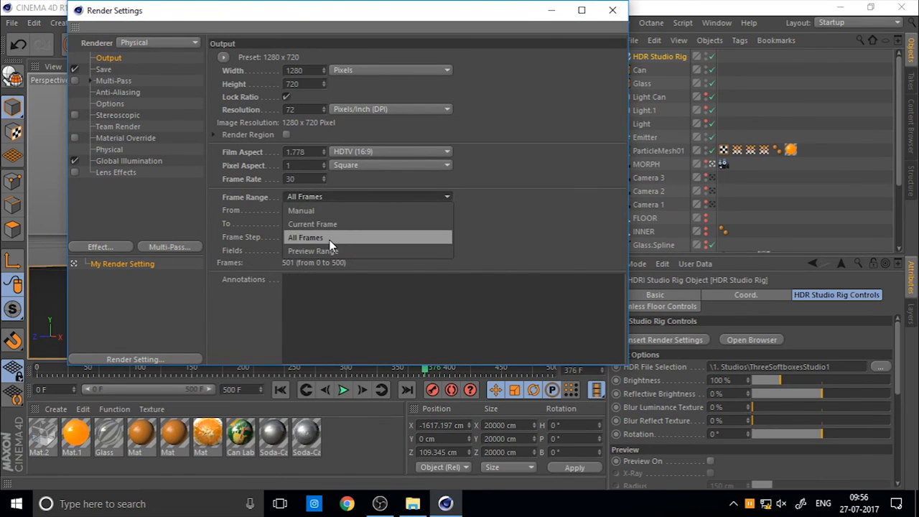